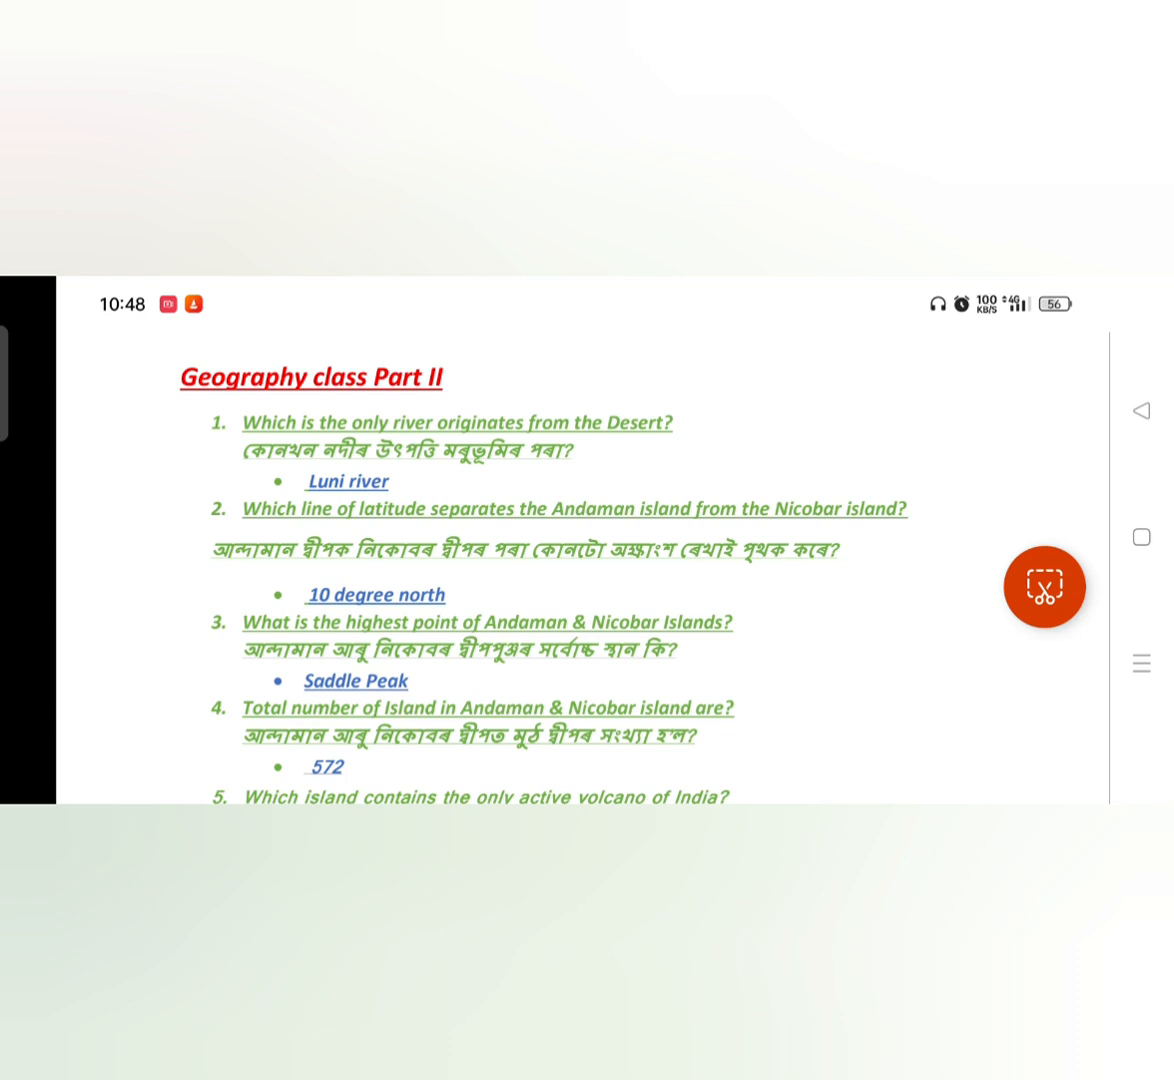
- Draw red circles around question numbers 2 and 3 and red stars beside them
{"action": "scroll", "scroll_direction": "down", "scroll_amount": 3}
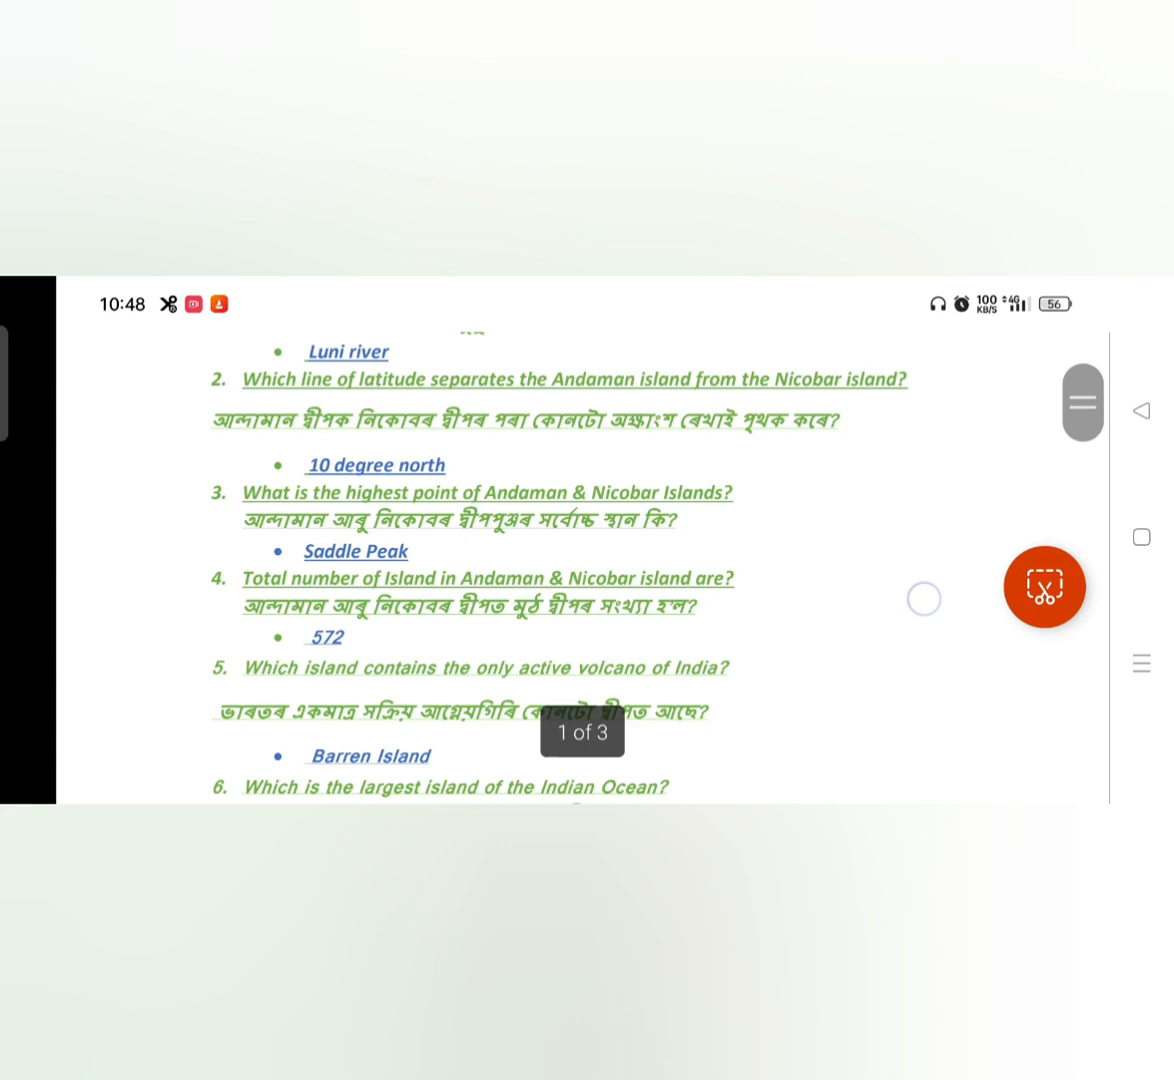
{"action": "scroll", "scroll_direction": "up", "scroll_amount": 3}
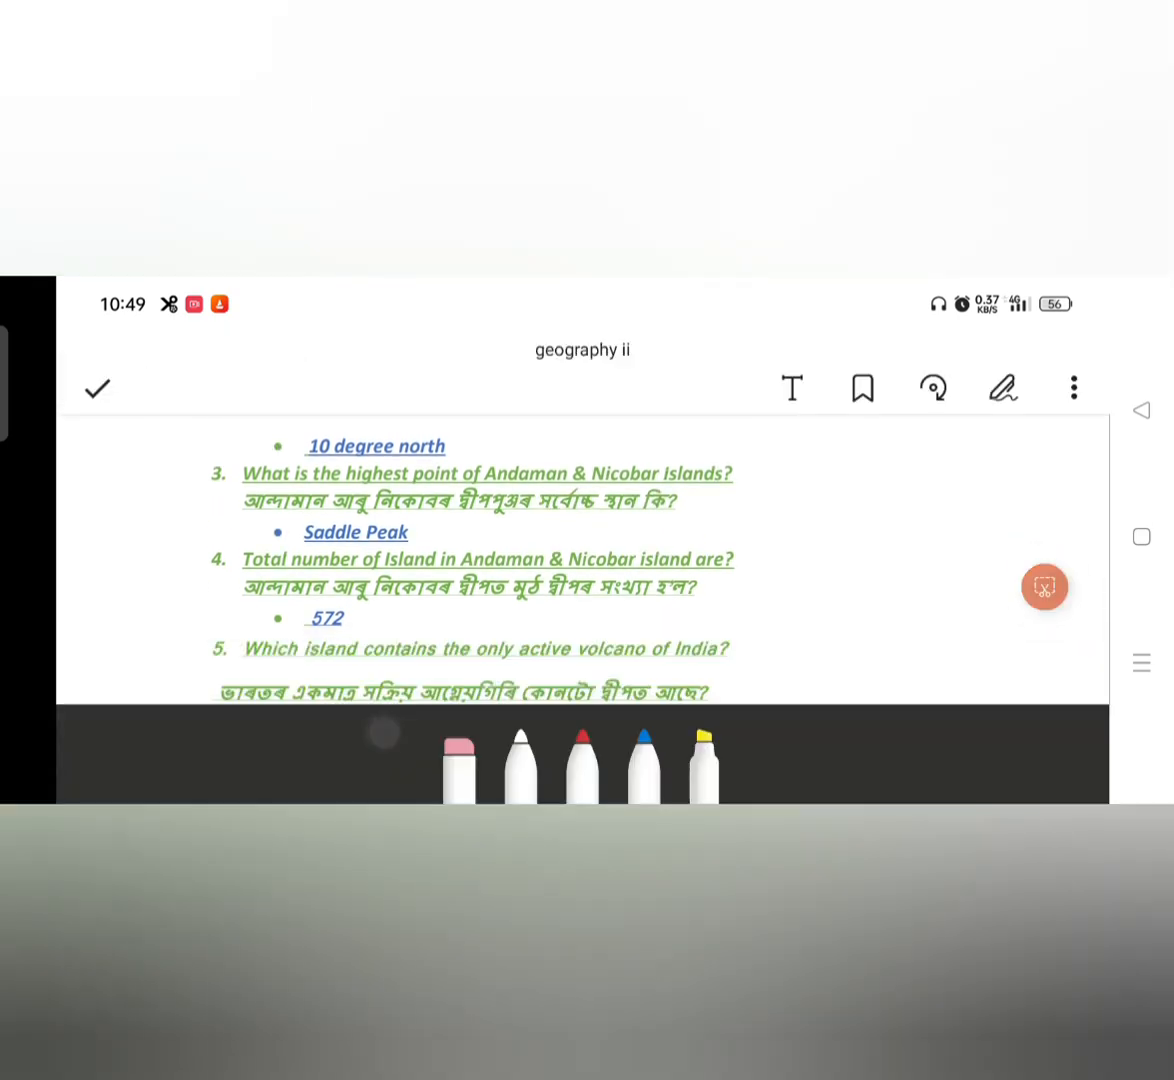
{"action": "left_click", "coordinate": [582, 768]}
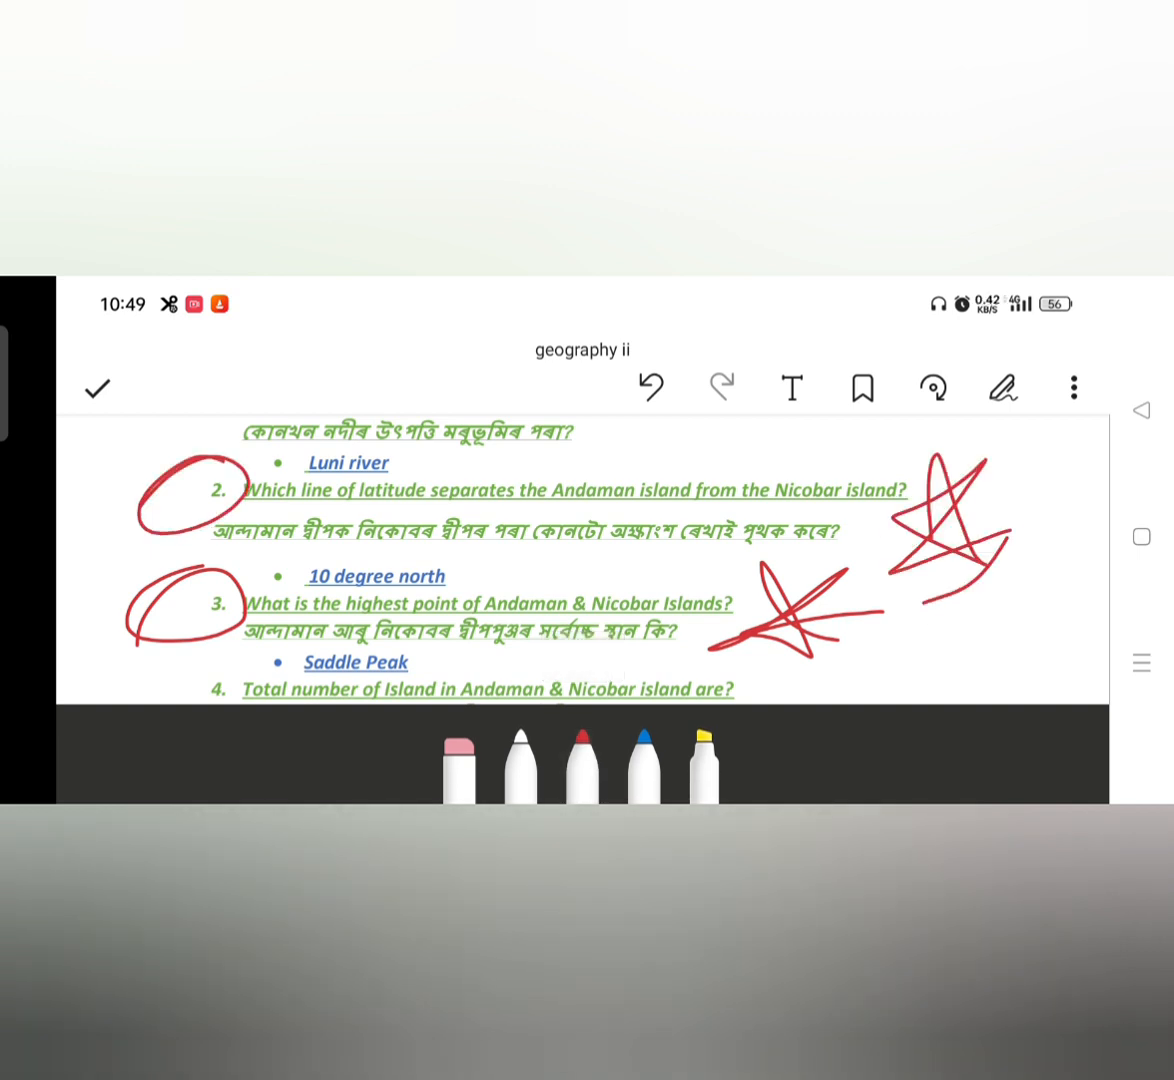
{"action": "scroll", "scroll_direction": "down", "scroll_amount": 3}
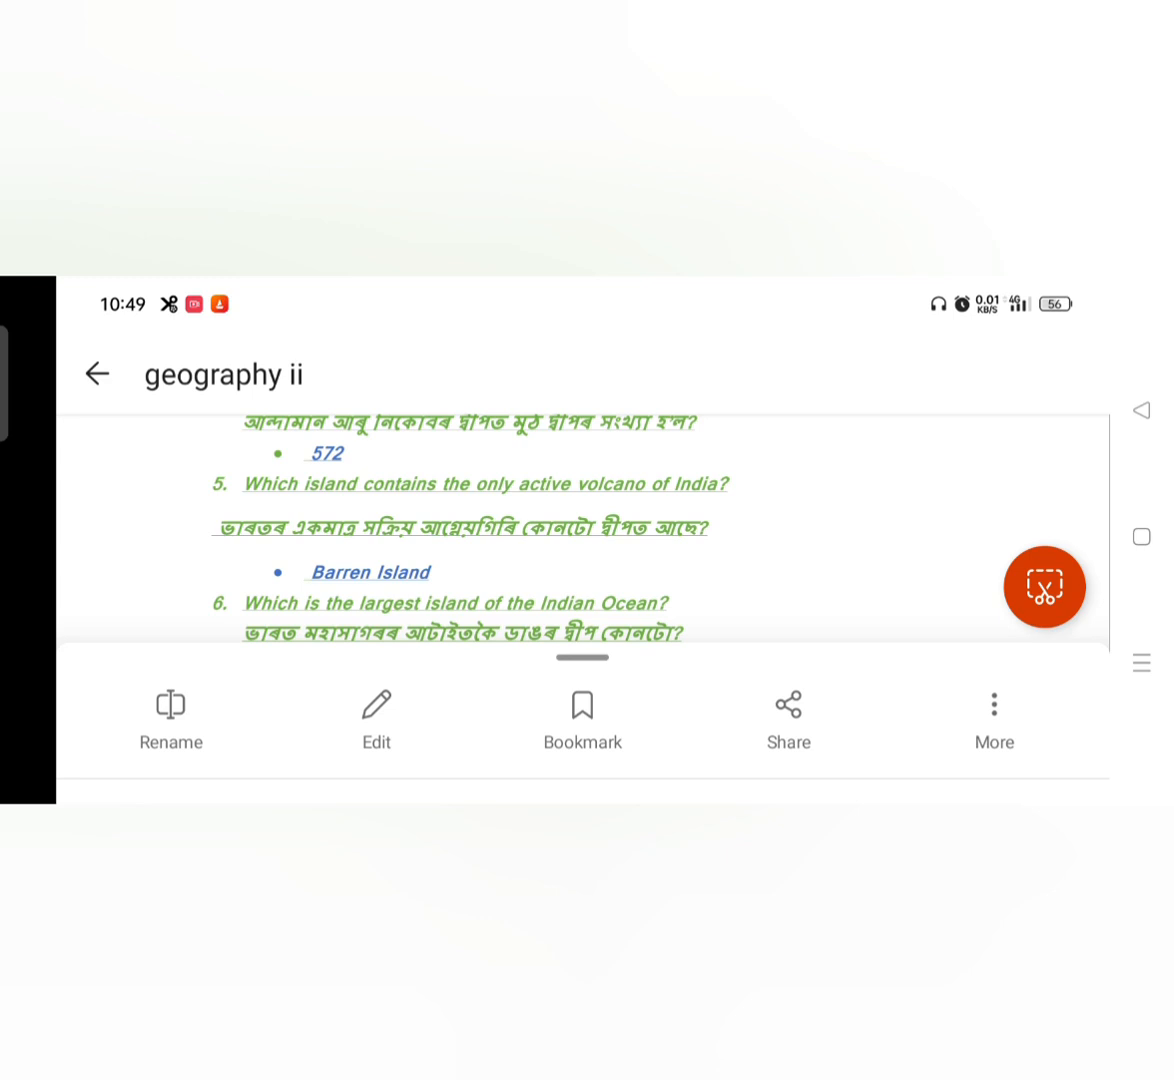
- Circle question 5 and its answer Barren Island in red, then continue down to question 8
{"action": "left_click", "coordinate": [376, 716]}
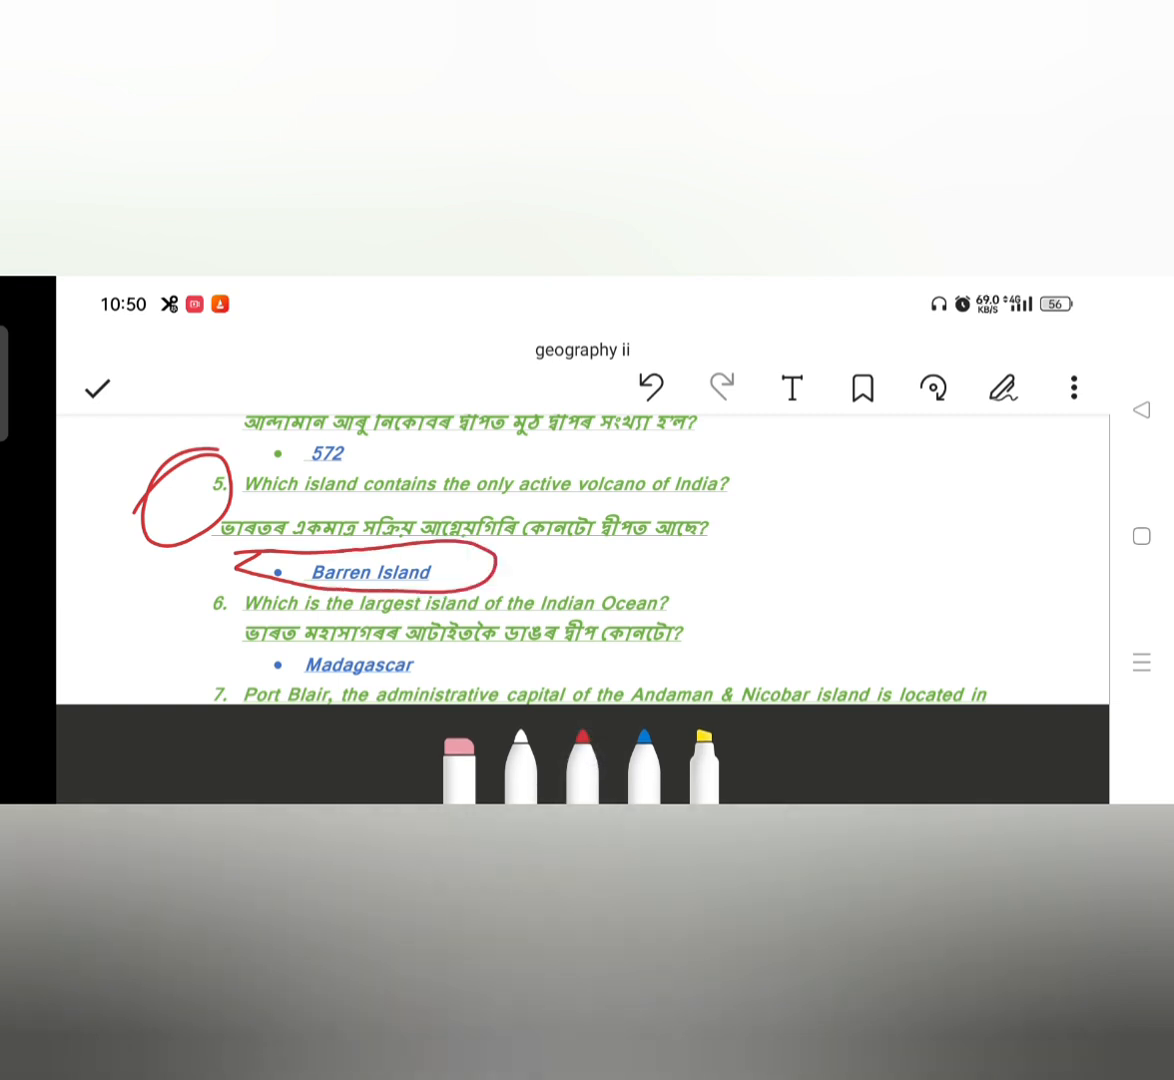
{"action": "left_click", "coordinate": [96, 388]}
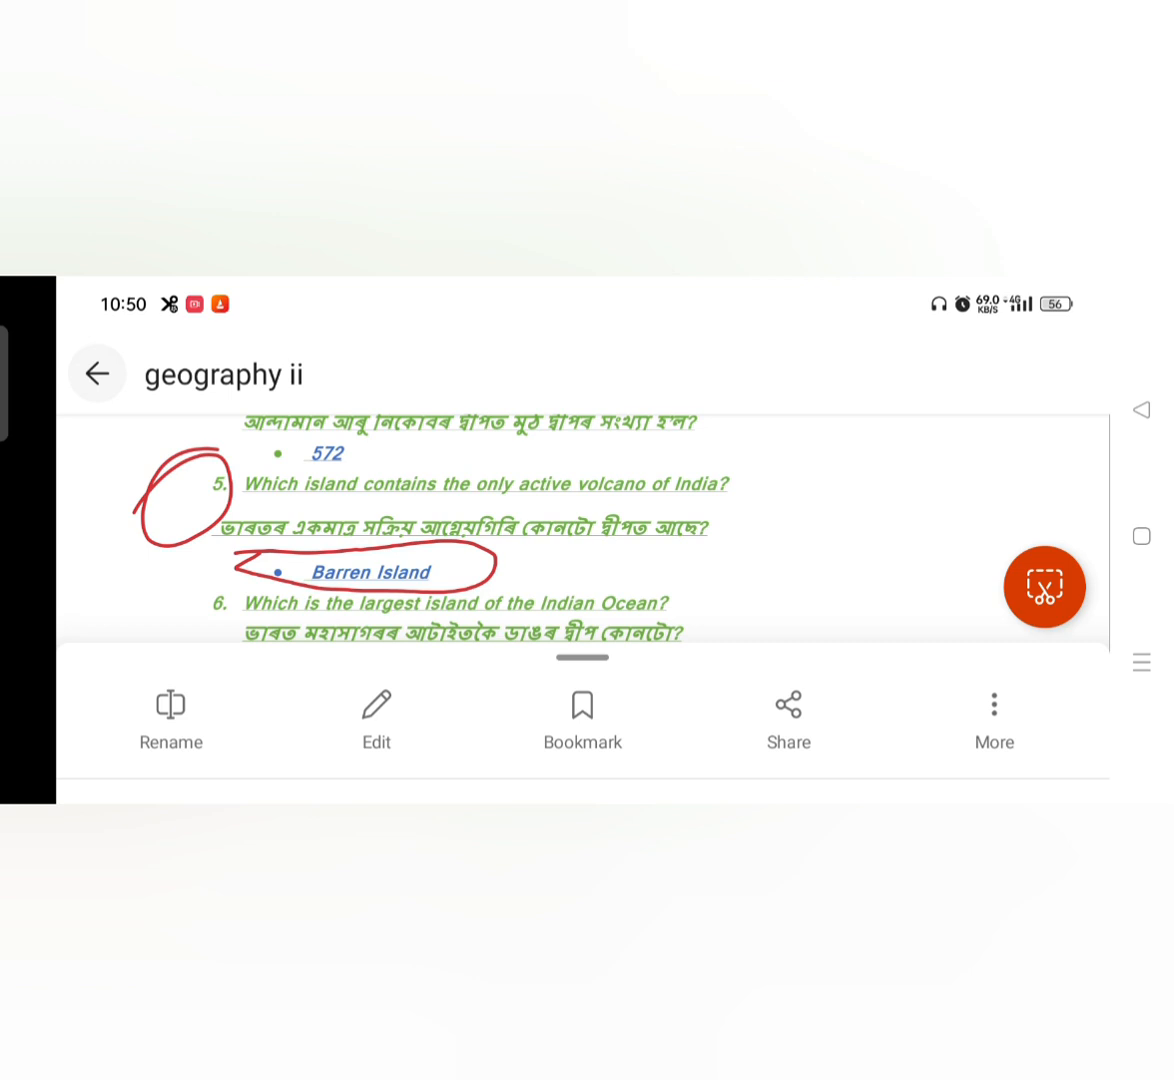
{"action": "scroll", "scroll_direction": "up", "scroll_amount": 3}
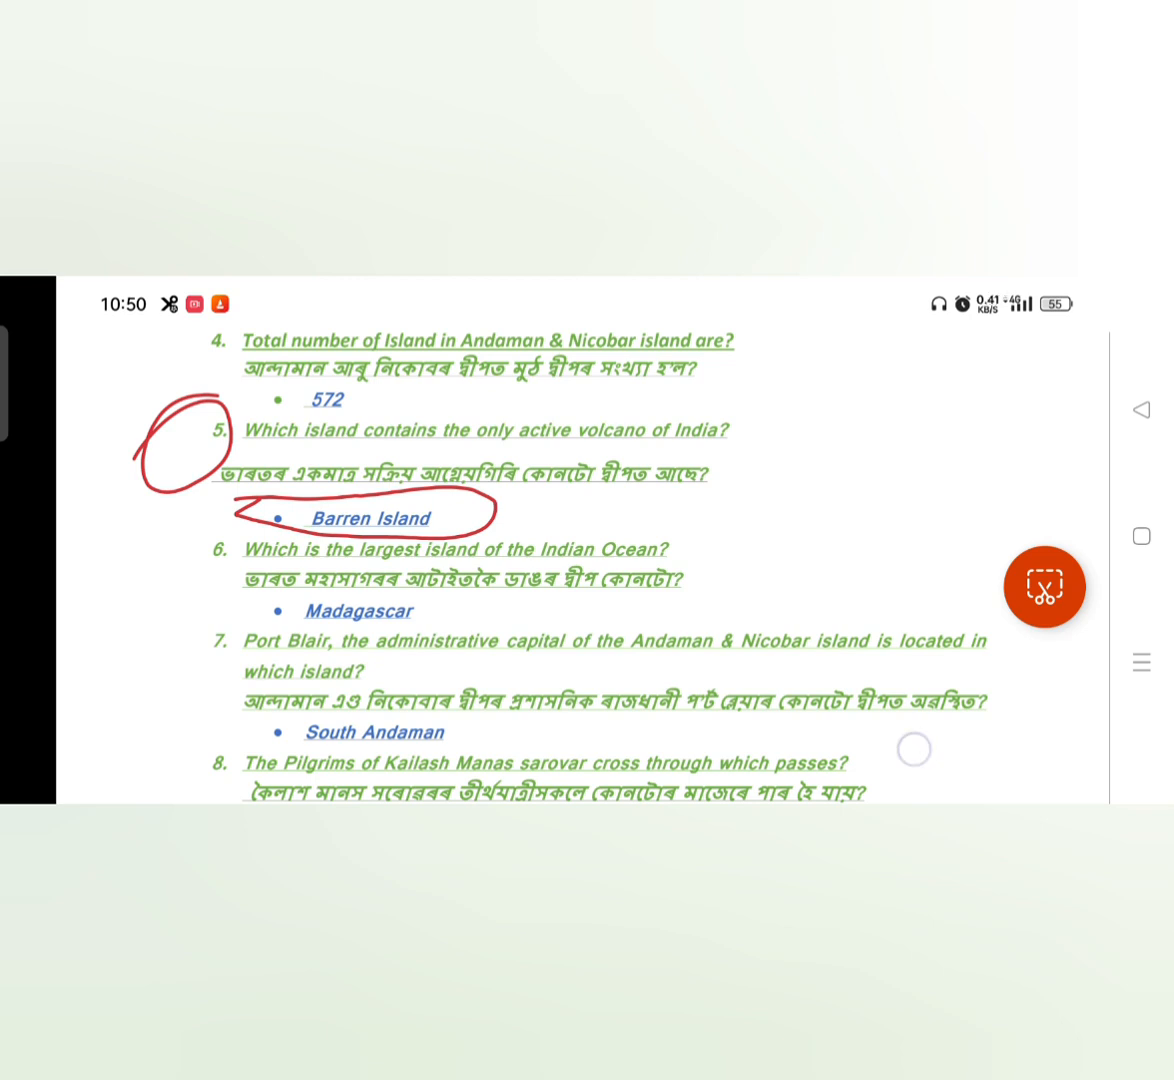
{"action": "scroll", "scroll_direction": "down", "scroll_amount": 3}
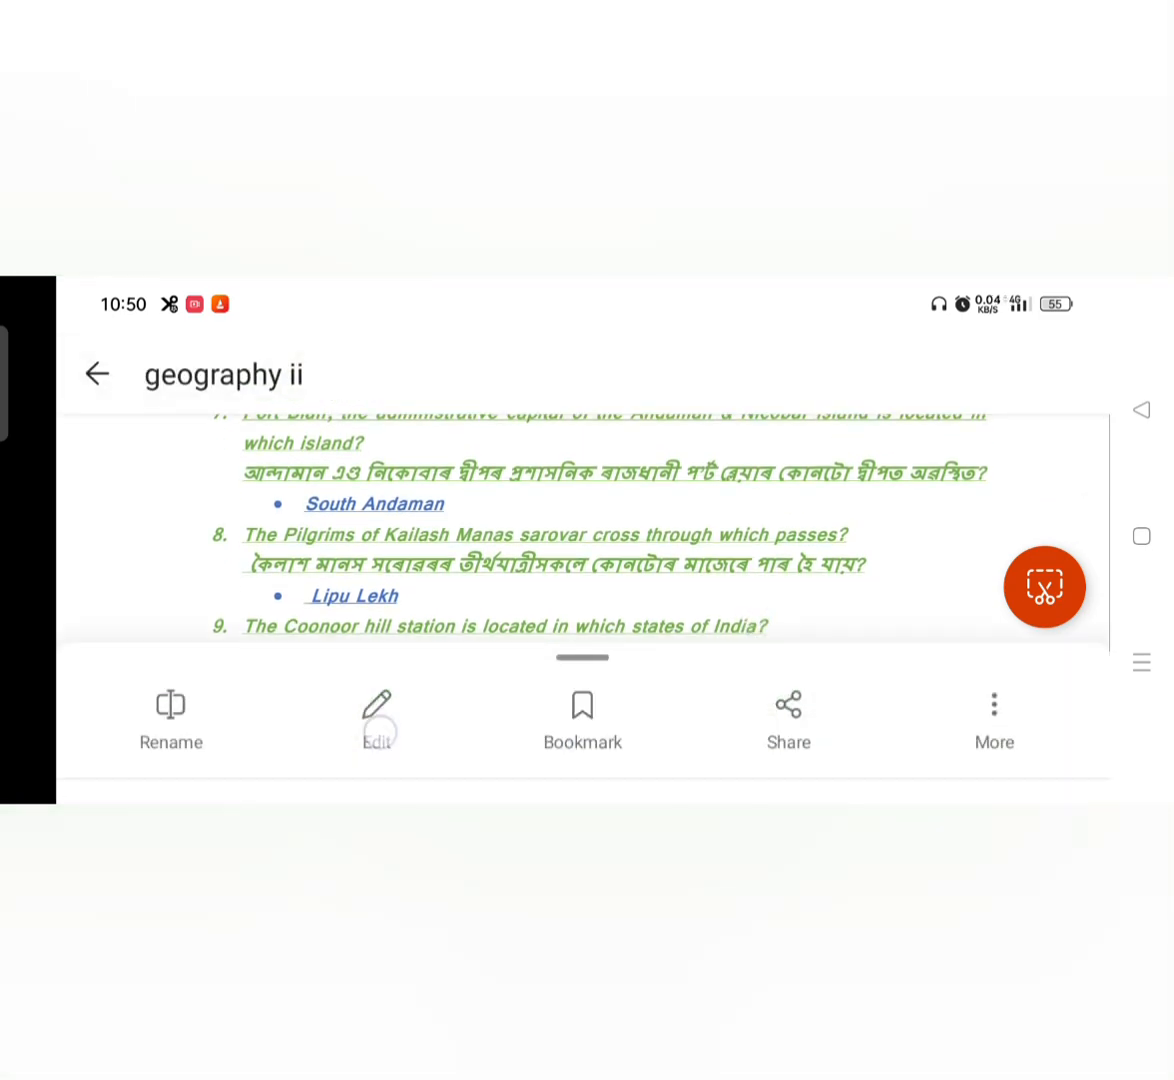
- Draw a red star to the left of question 7 and keep it
{"action": "left_click", "coordinate": [378, 710]}
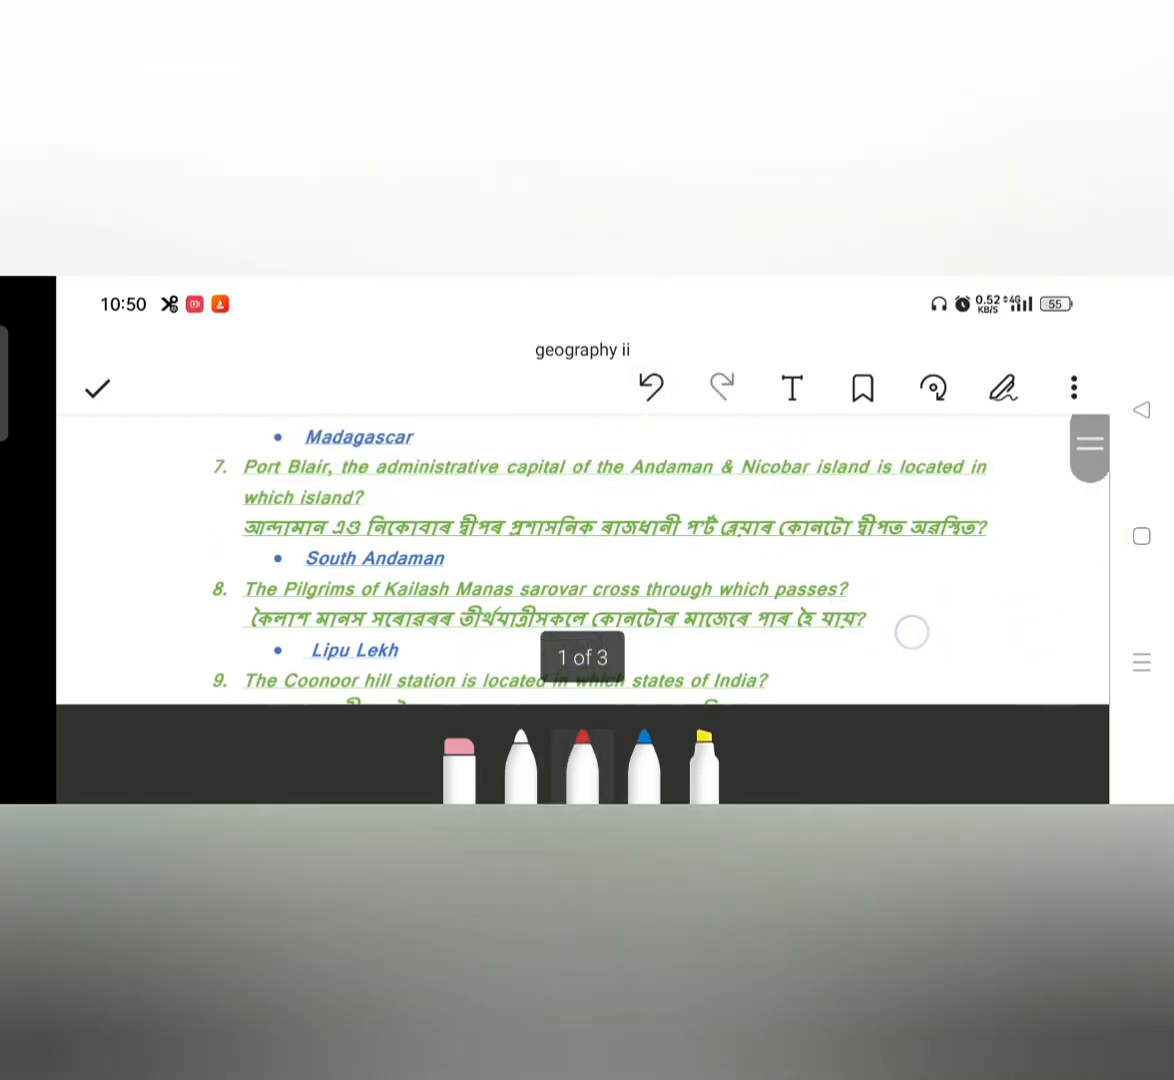
{"action": "left_click", "coordinate": [582, 764]}
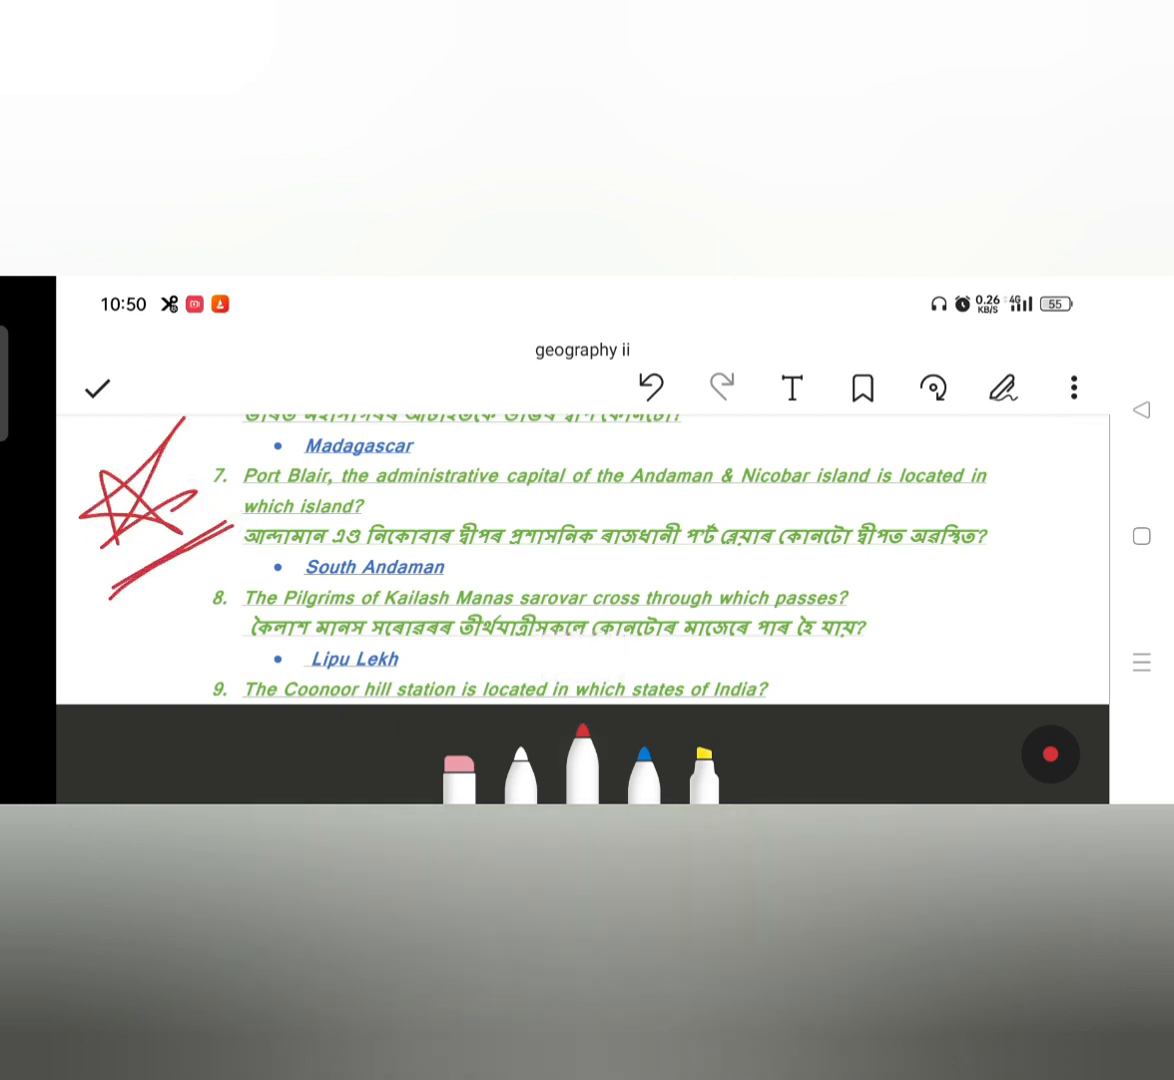
{"action": "left_click", "coordinate": [96, 388]}
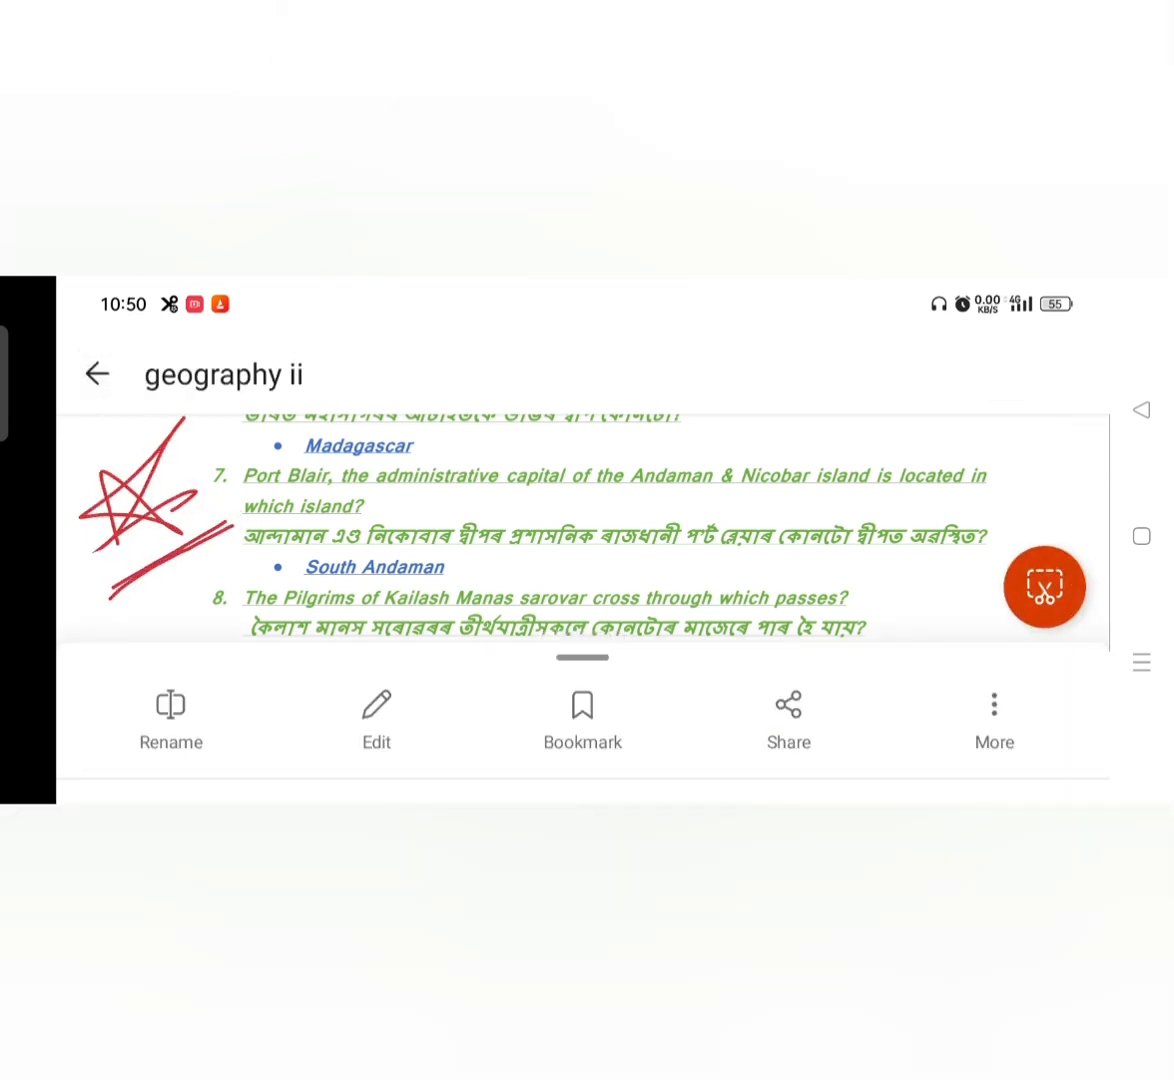
{"action": "scroll", "scroll_direction": "down", "scroll_amount": 3}
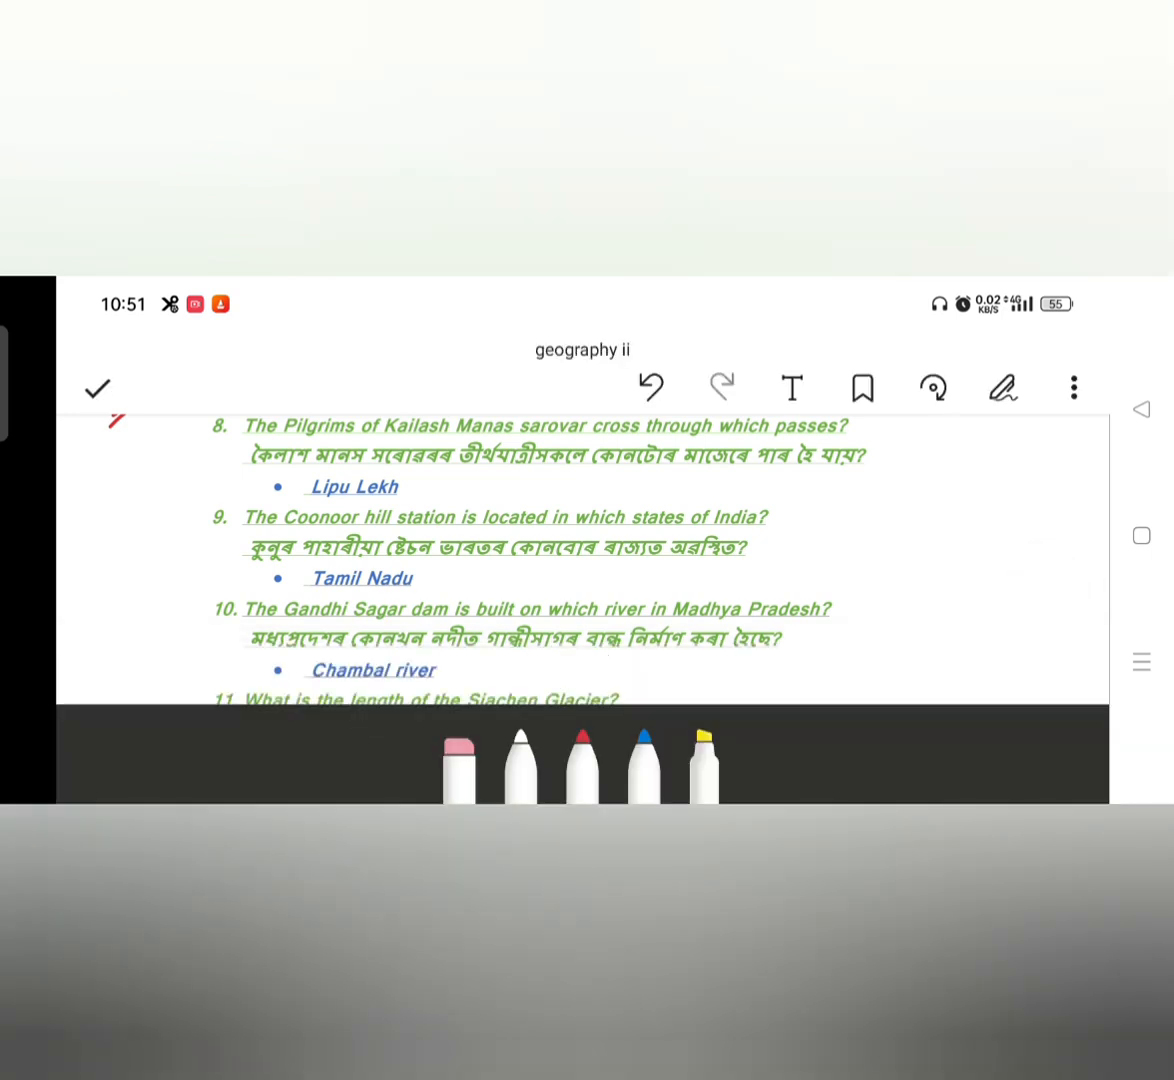
- Add red tick marks beside questions 8 and 11
{"action": "left_click", "coordinate": [582, 768]}
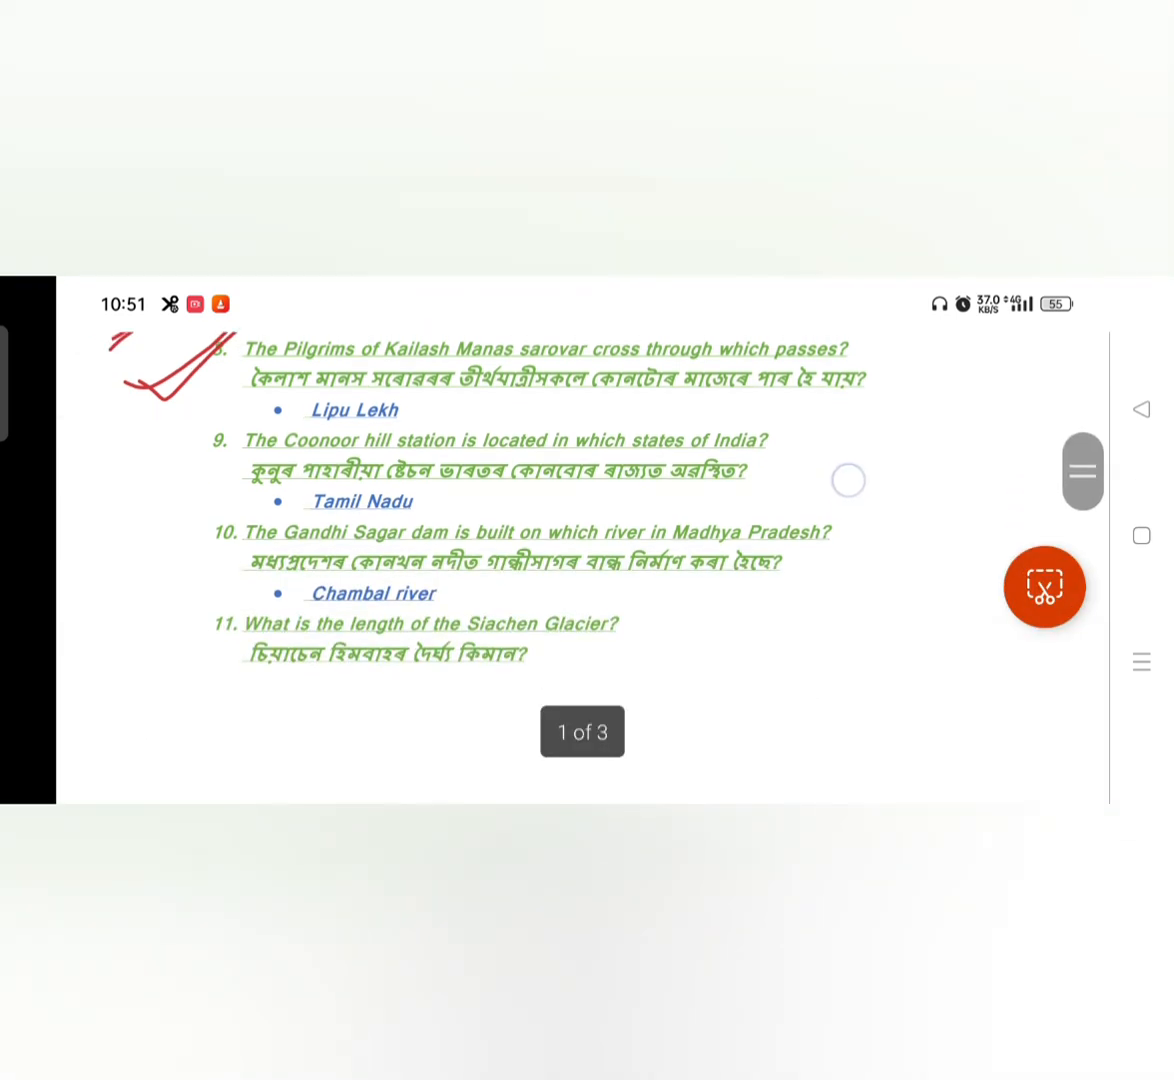
{"action": "scroll", "scroll_direction": "up", "scroll_amount": 3}
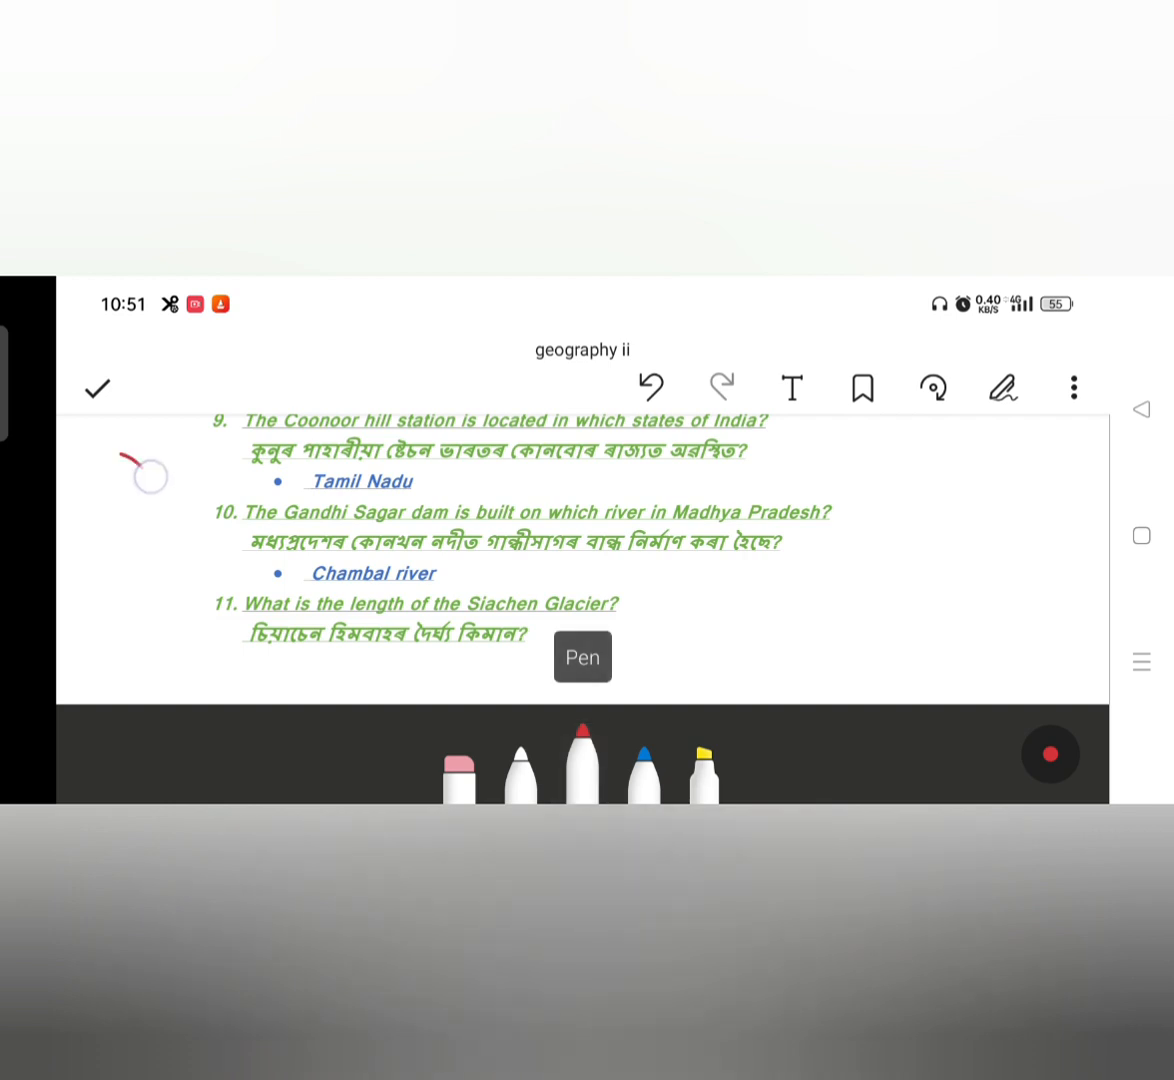
{"action": "left_click", "coordinate": [96, 388]}
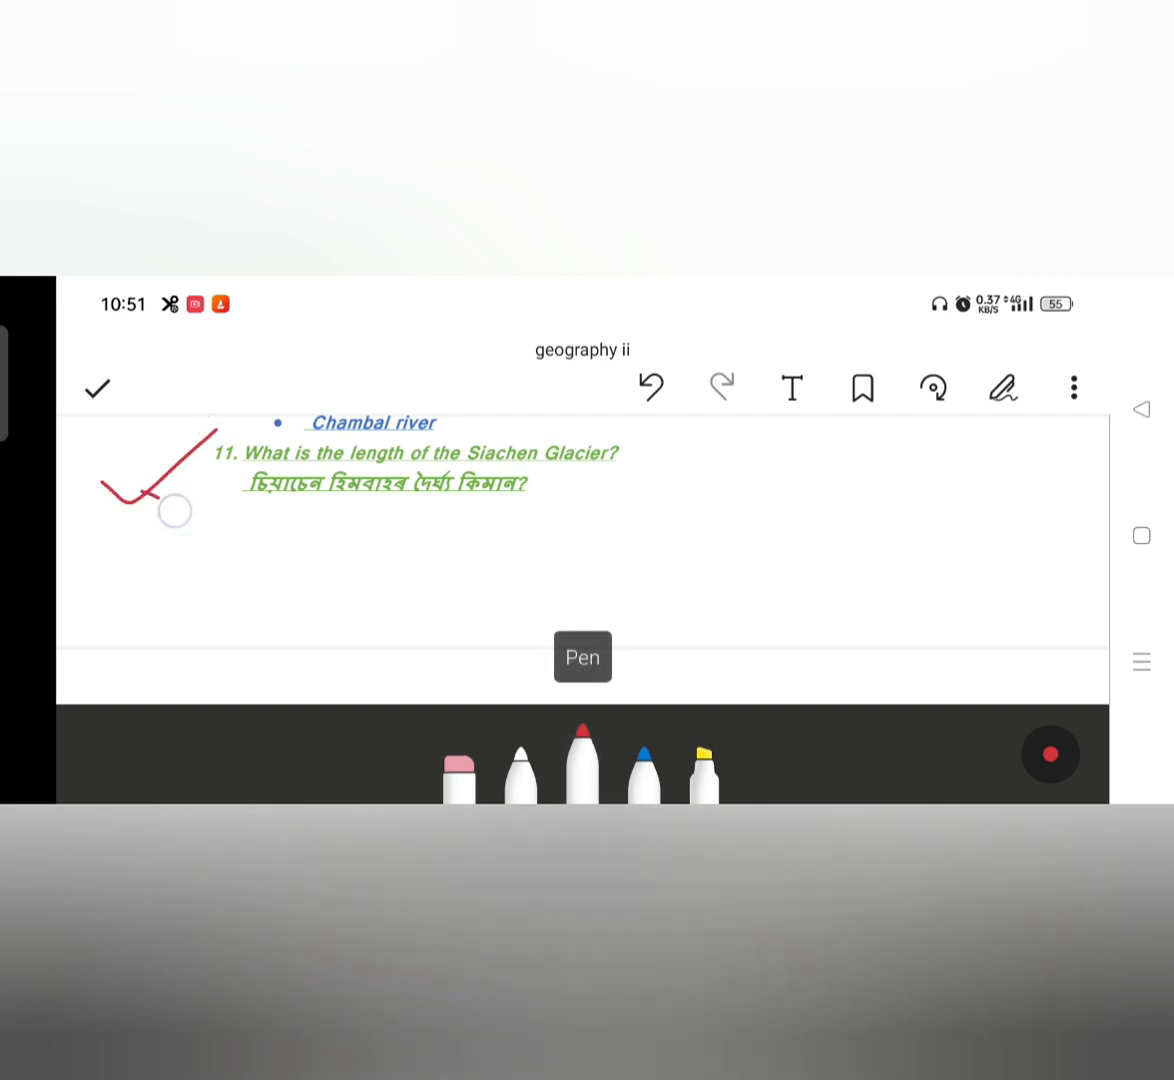
- Move to tidal-port question 15 and draw a large red star right of its options
{"action": "scroll", "scroll_direction": "down", "scroll_amount": 3}
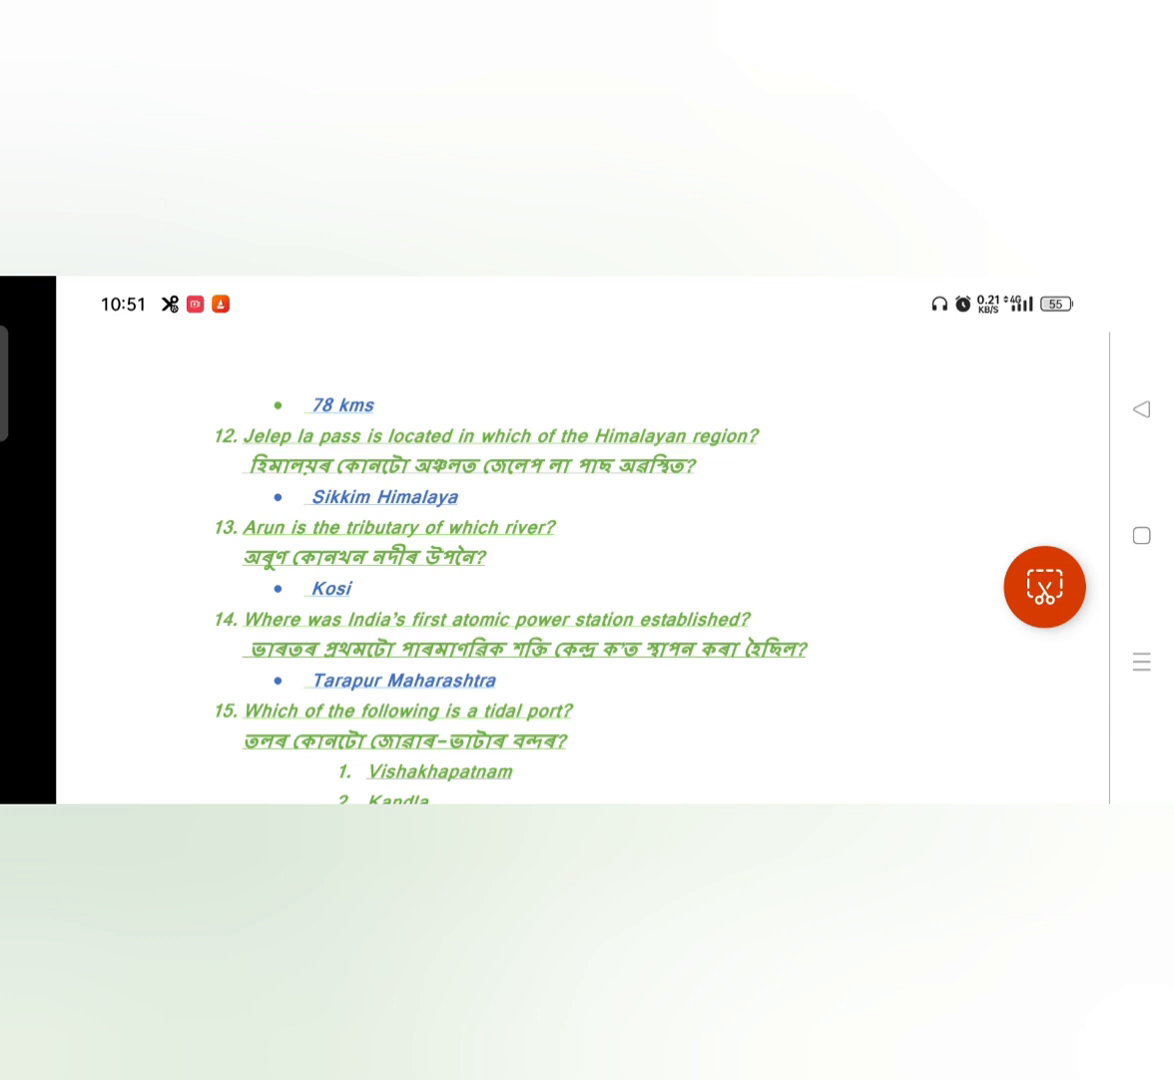
{"action": "left_click", "coordinate": [906, 724]}
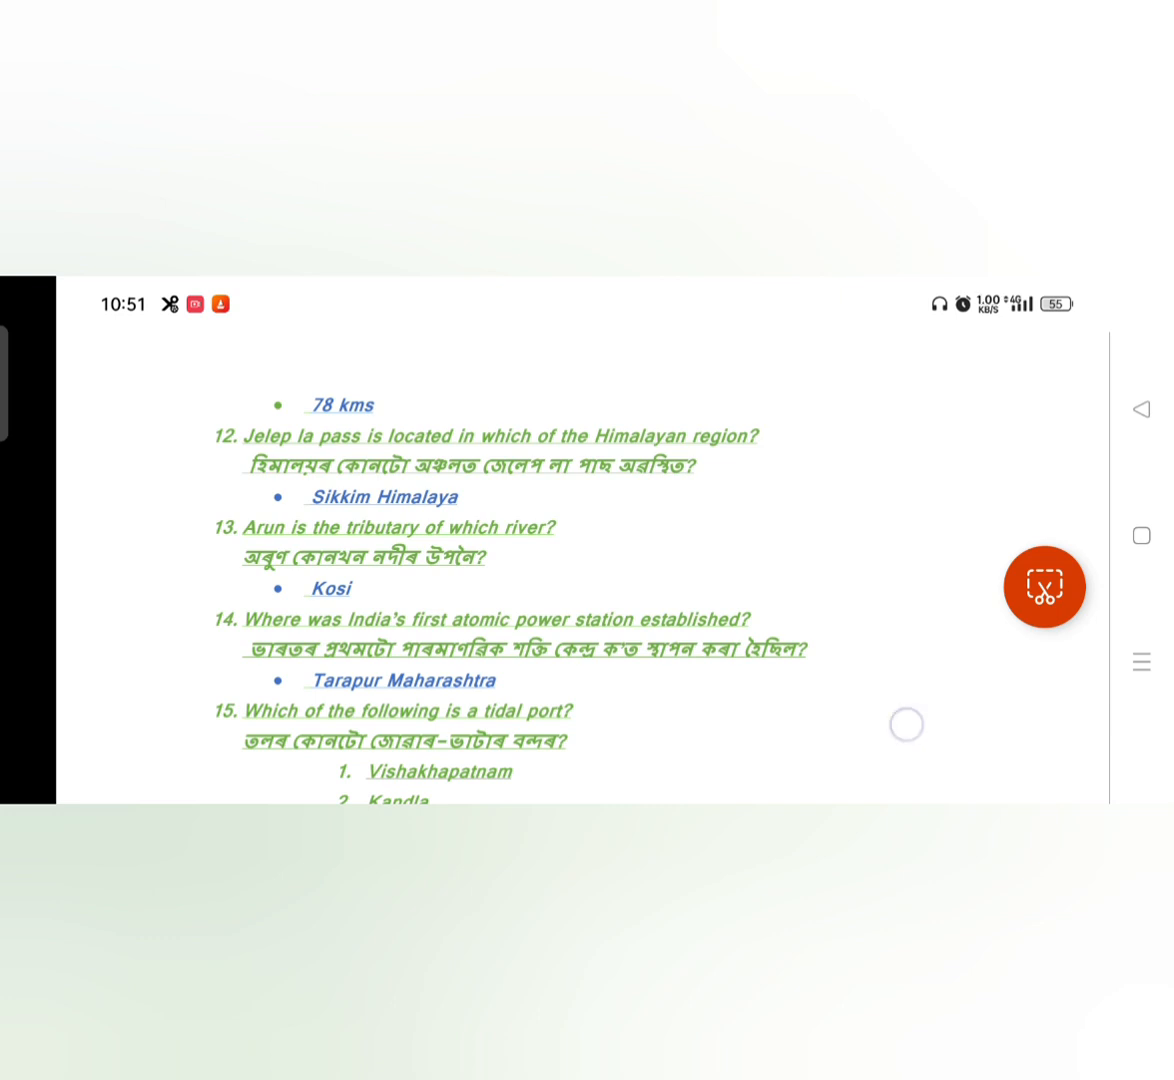
{"action": "scroll", "scroll_direction": "down", "scroll_amount": 3}
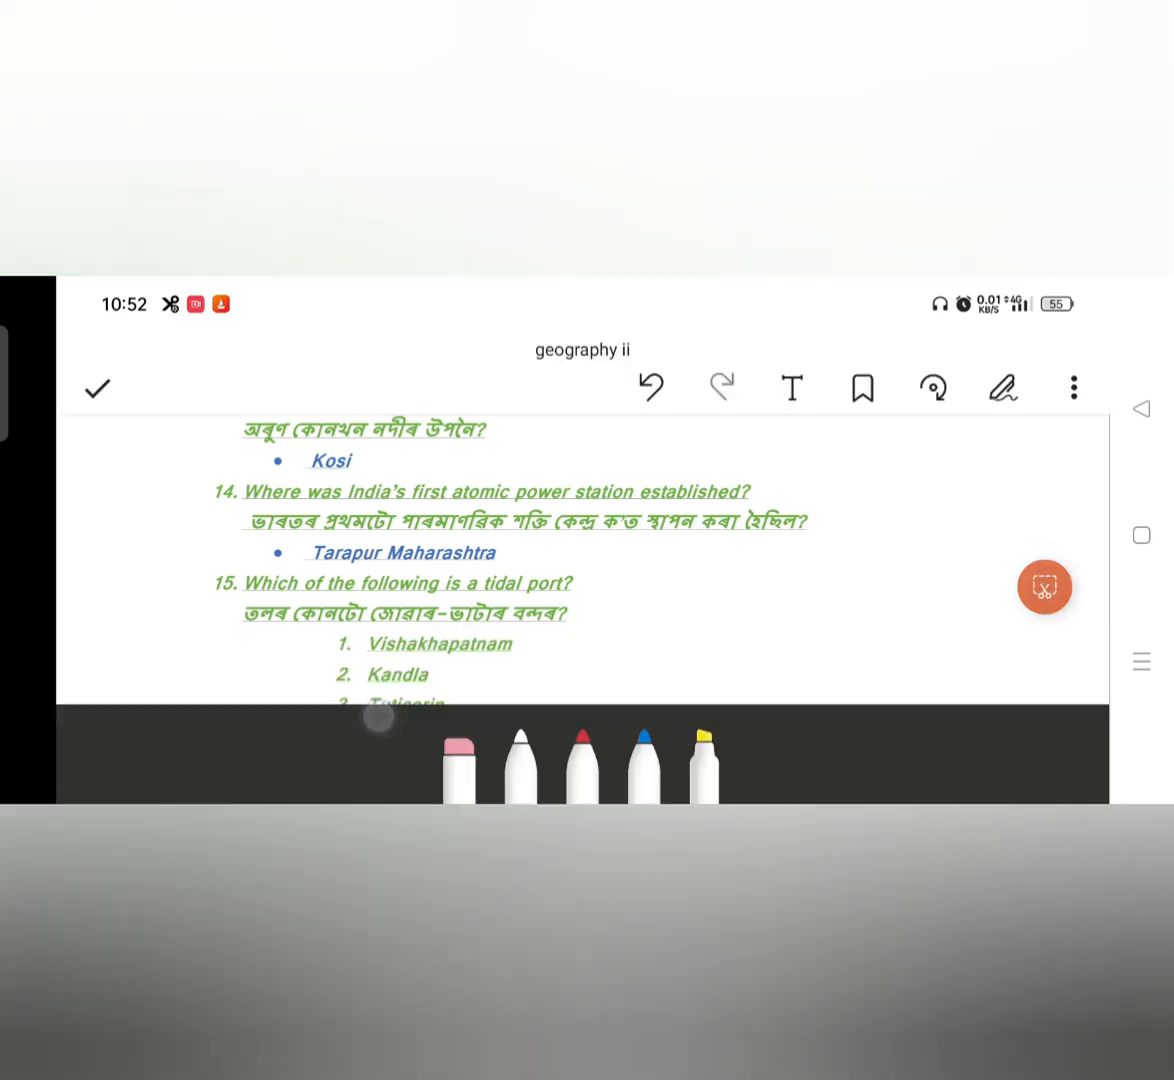
{"action": "left_click", "coordinate": [582, 764]}
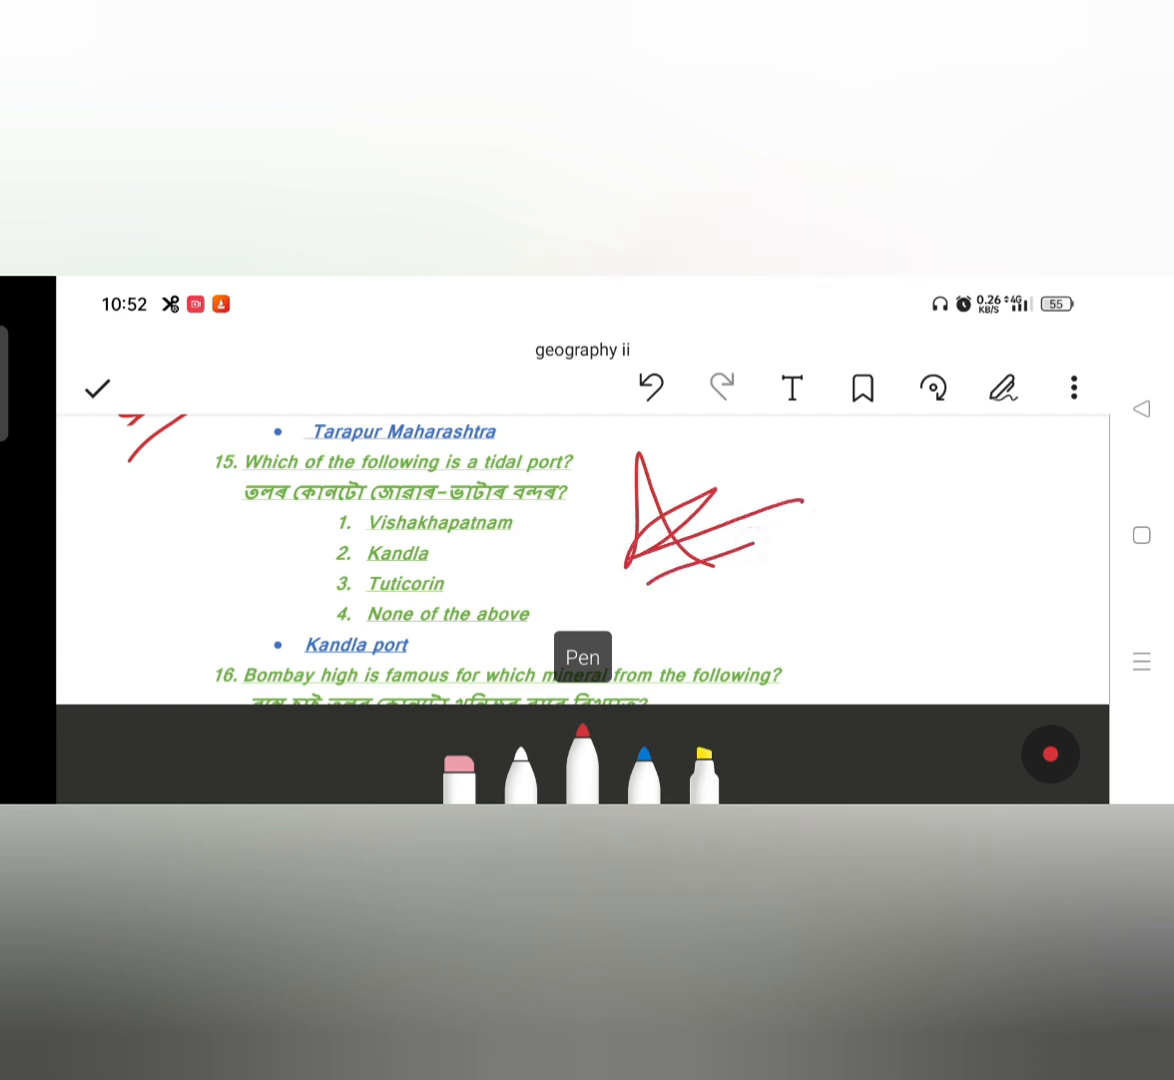
- Keep the star on question 15 and scribble in red beside question 16 on Bombay high
{"action": "left_click", "coordinate": [96, 388]}
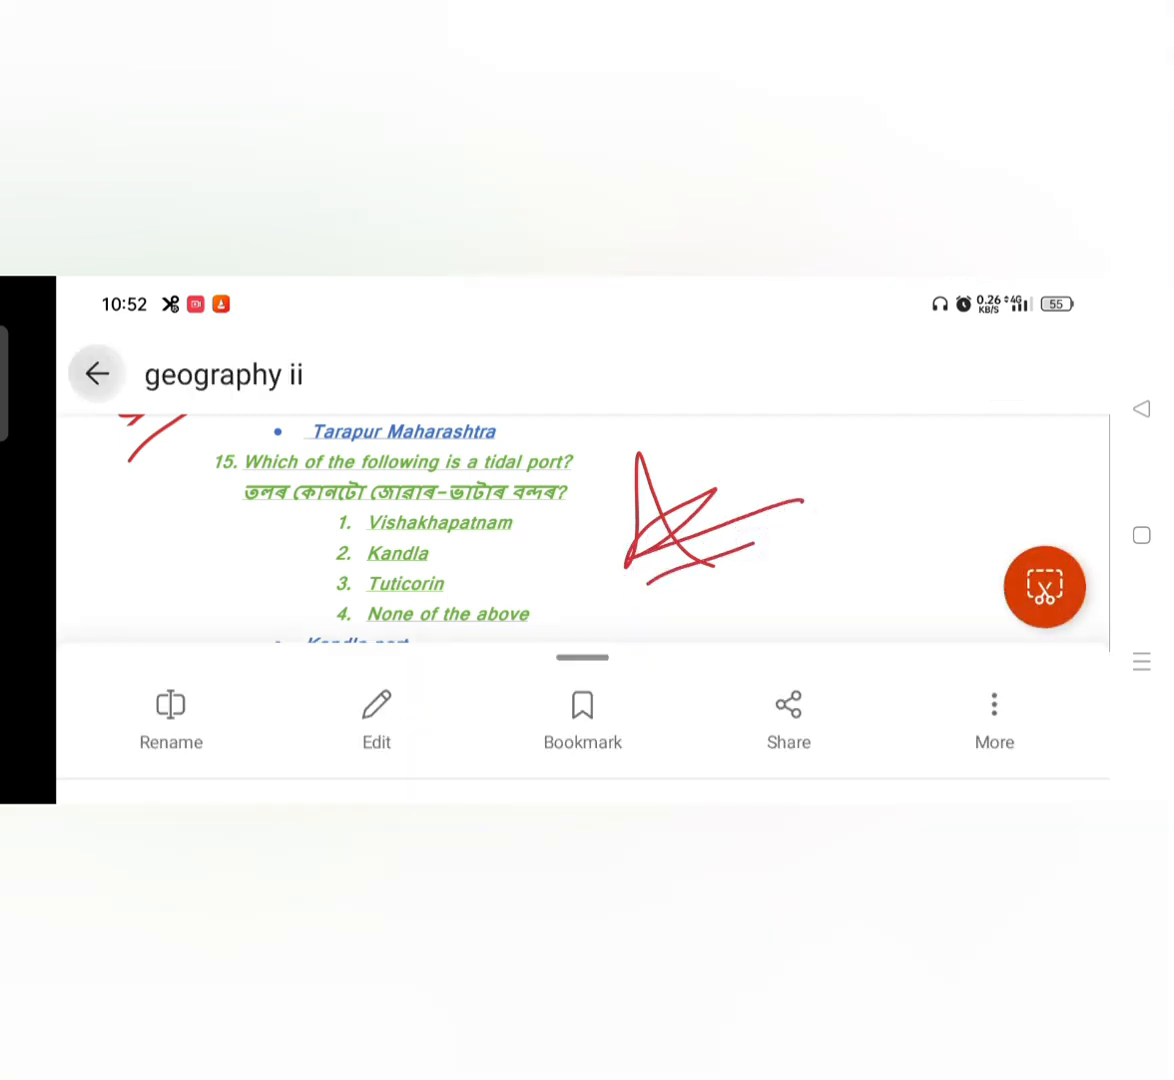
{"action": "scroll", "scroll_direction": "down", "scroll_amount": 3}
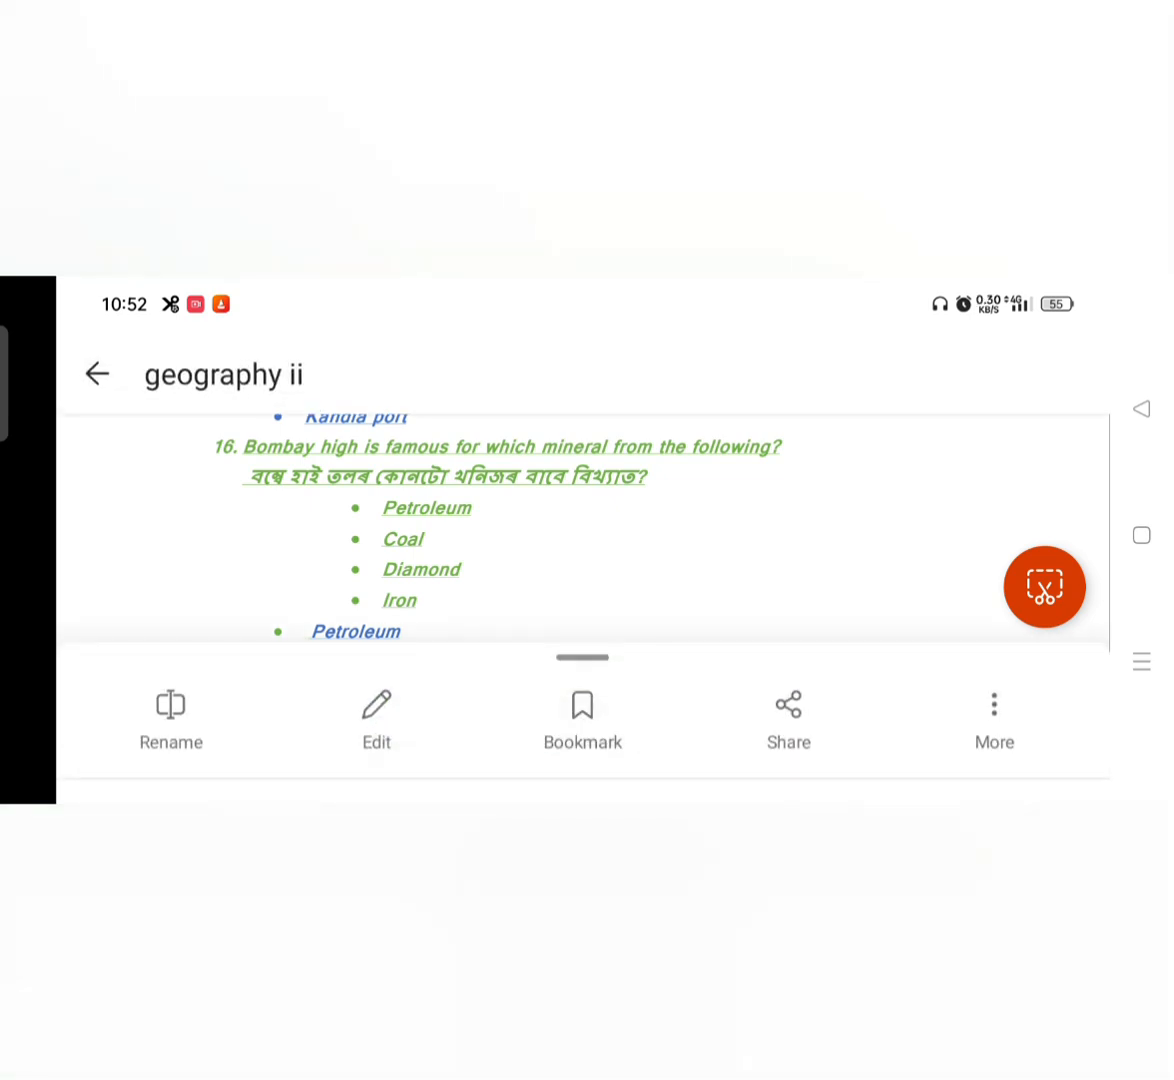
{"action": "left_click", "coordinate": [378, 716]}
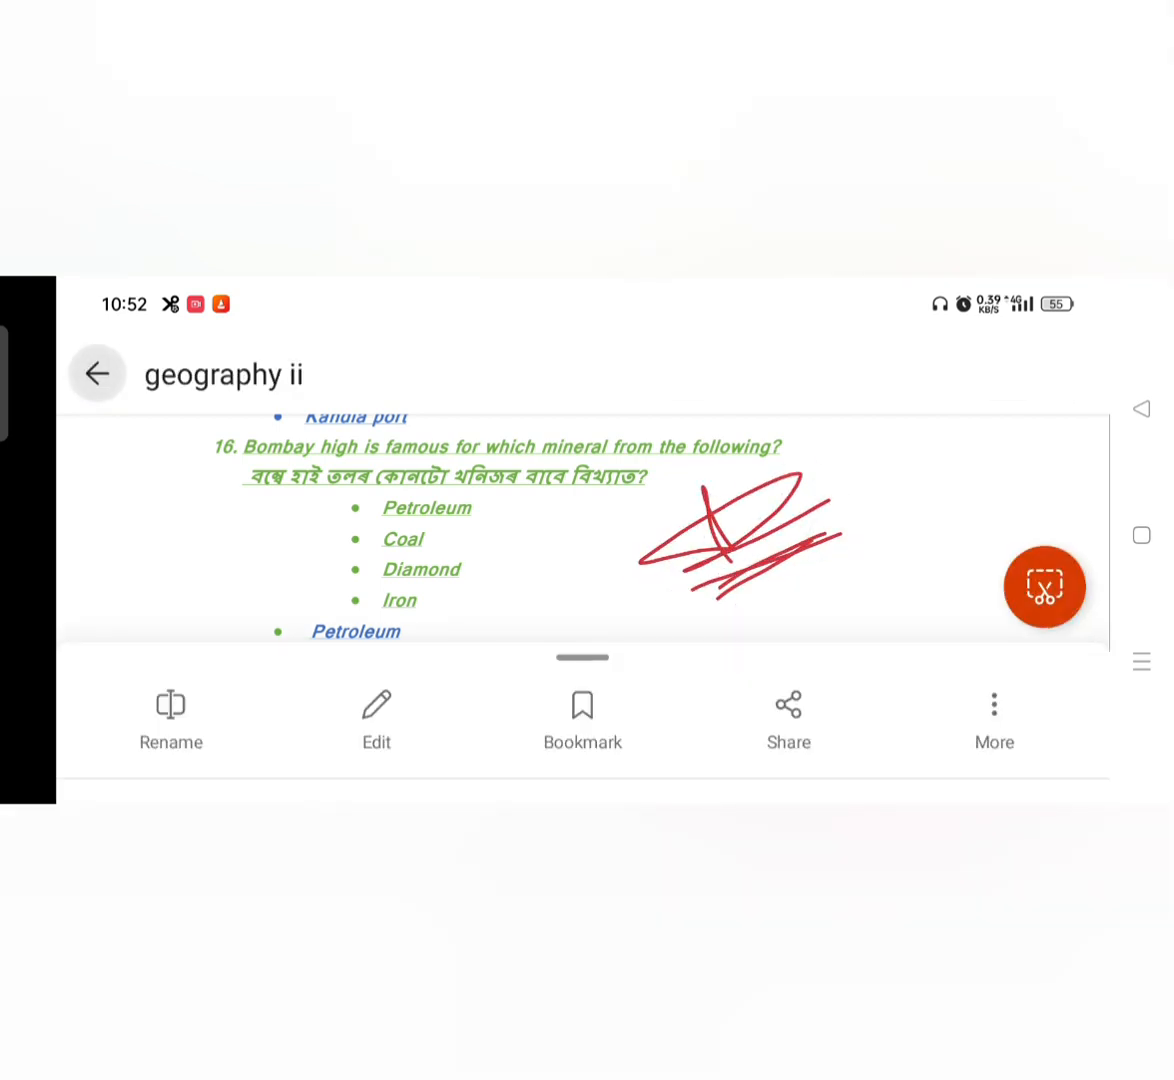
- Draw a red scribble beside question 17 on Kharif crops
{"action": "scroll", "scroll_direction": "down", "scroll_amount": 3}
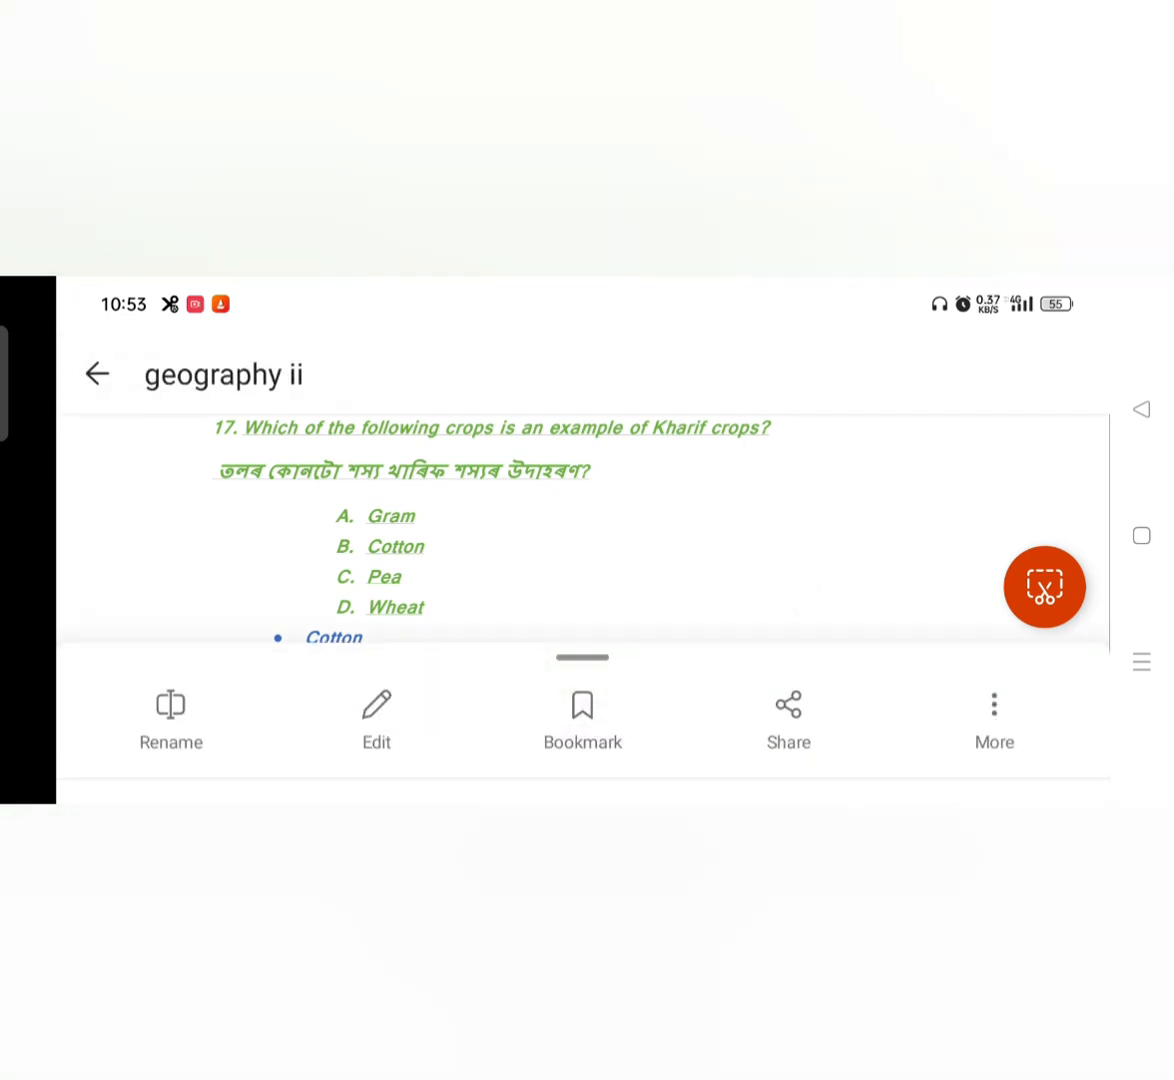
{"action": "left_click", "coordinate": [378, 704]}
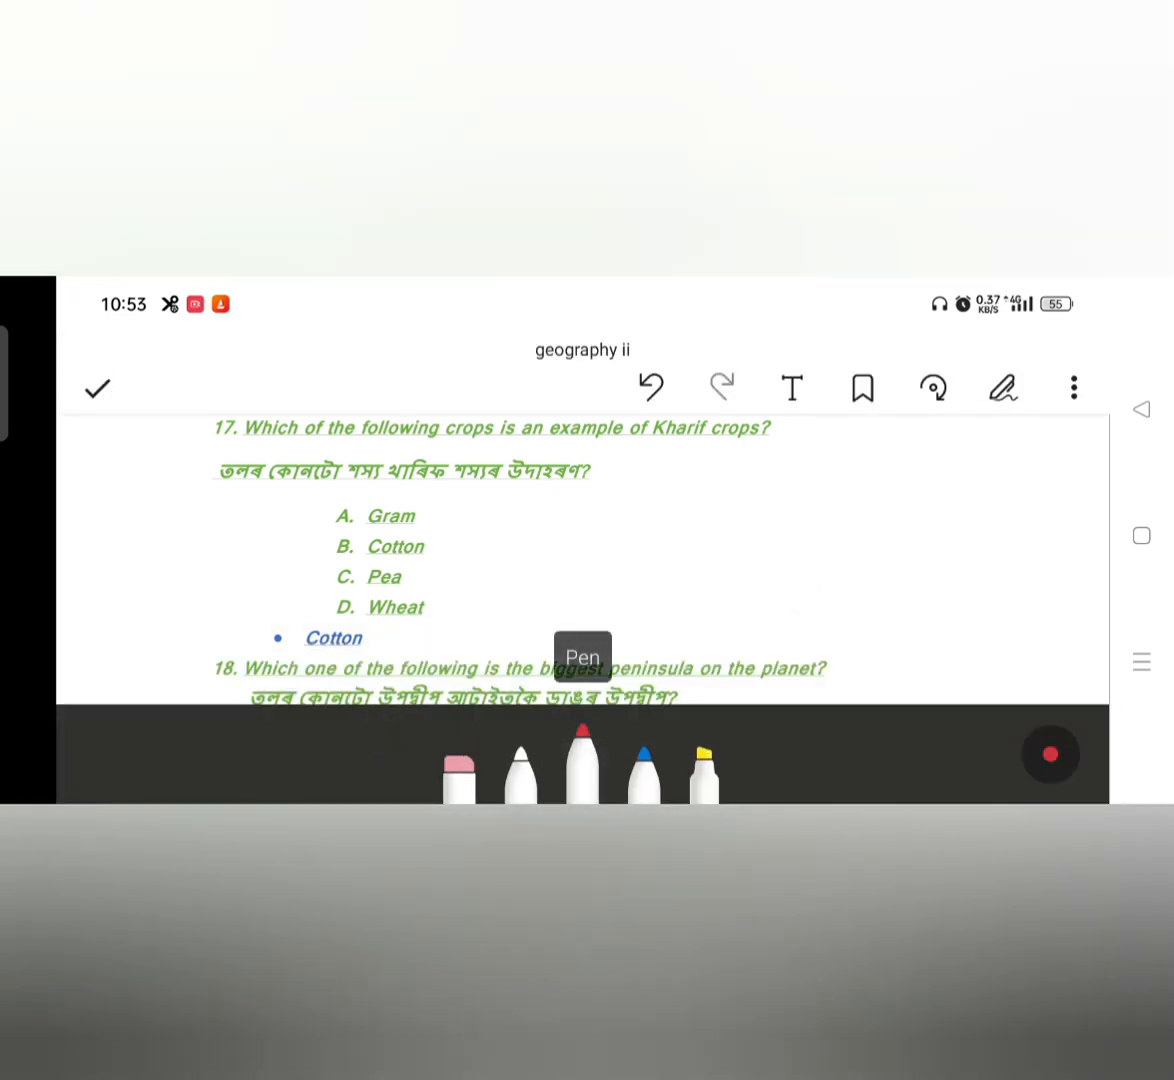
{"action": "left_click_drag", "start_coordinate": [110, 480], "coordinate": [240, 398]}
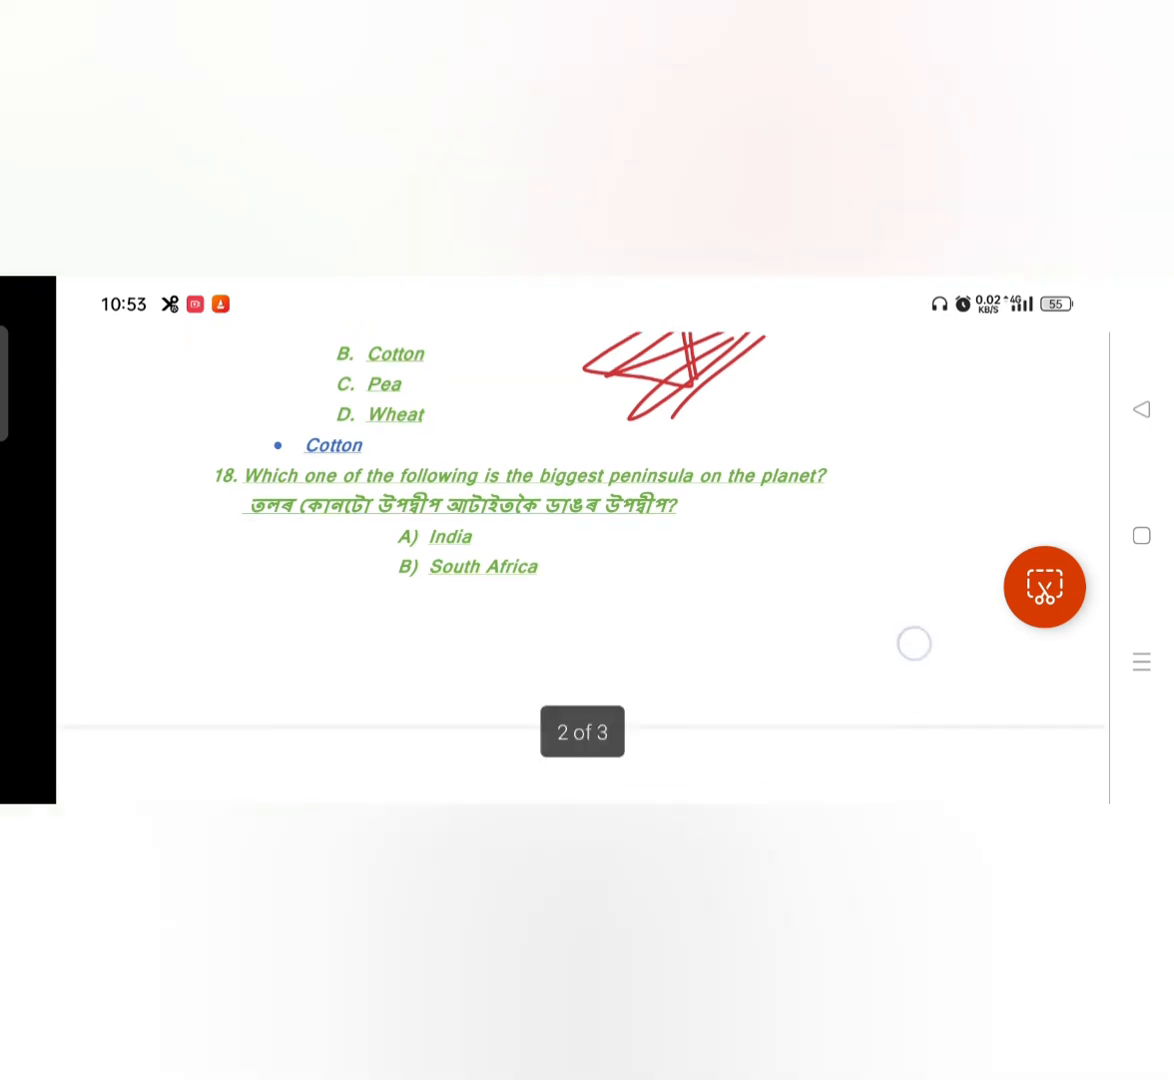
- Reach question 20 on page 3 and bring up the red pen tools for marking it
{"action": "scroll", "scroll_direction": "down", "scroll_amount": 3}
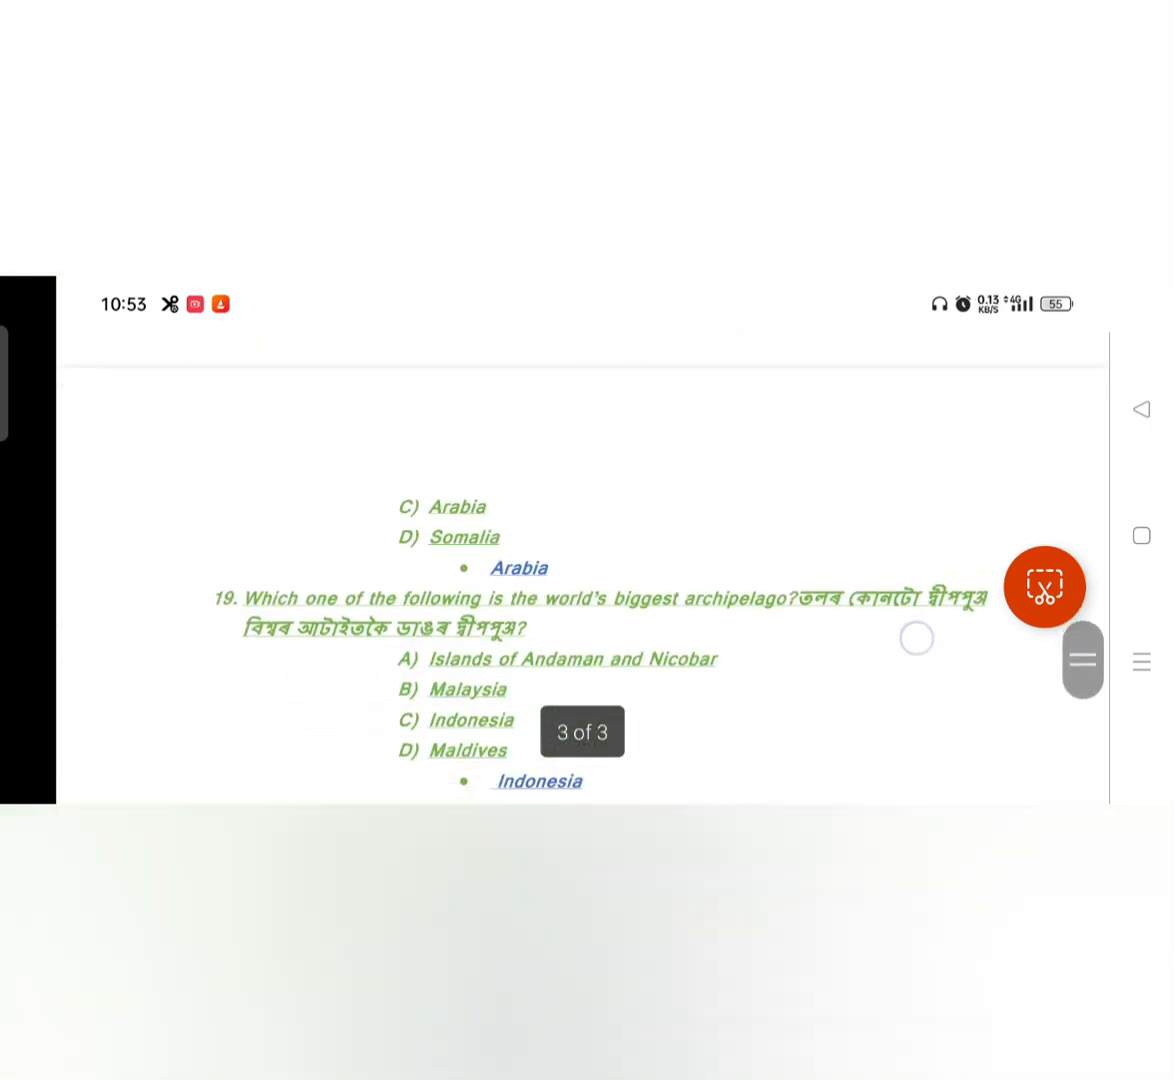
{"action": "scroll", "scroll_direction": "up", "scroll_amount": 3}
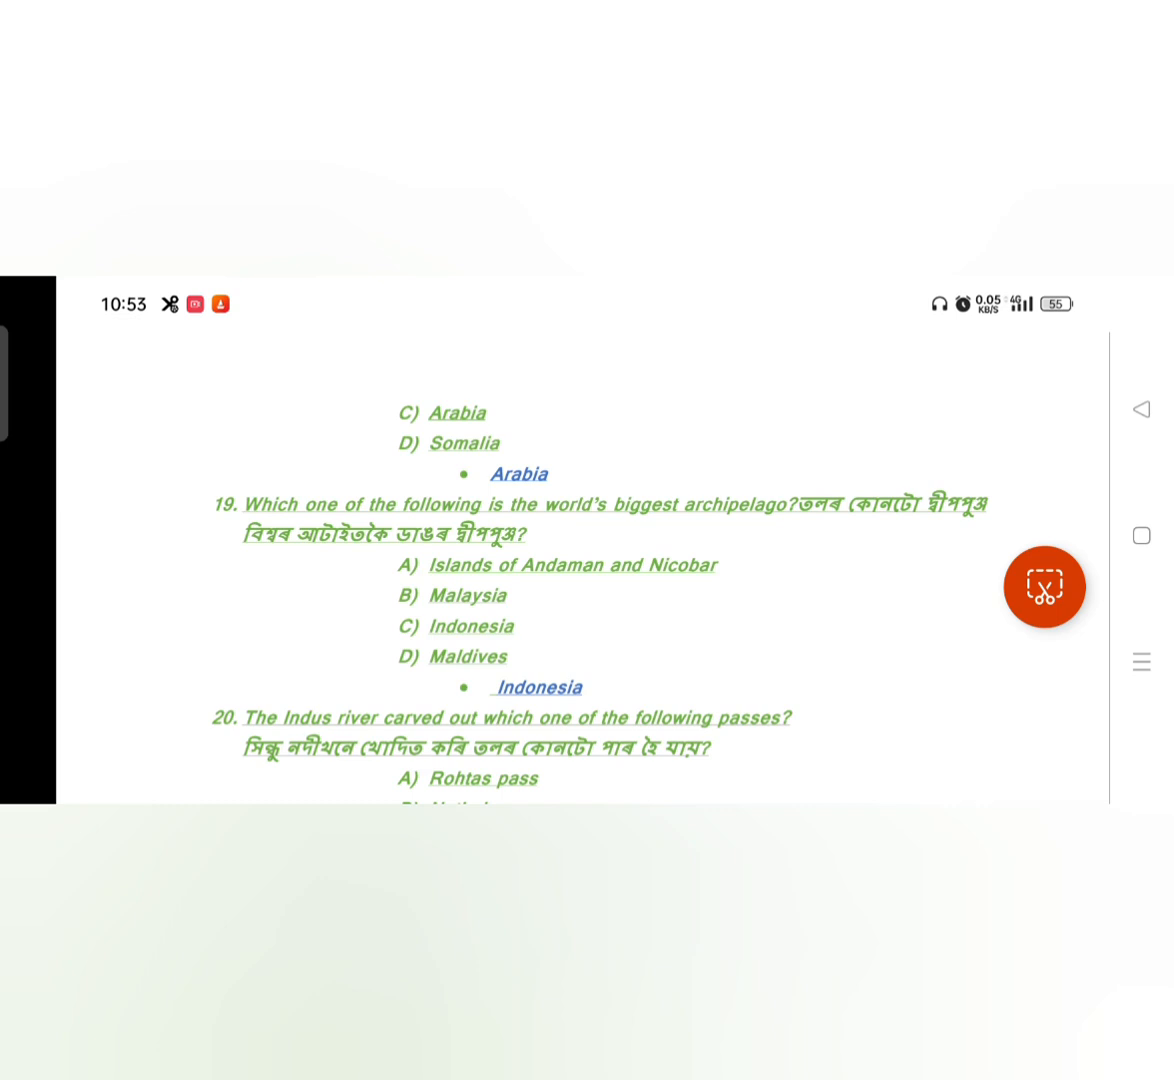
{"action": "scroll", "scroll_direction": "up", "scroll_amount": 3}
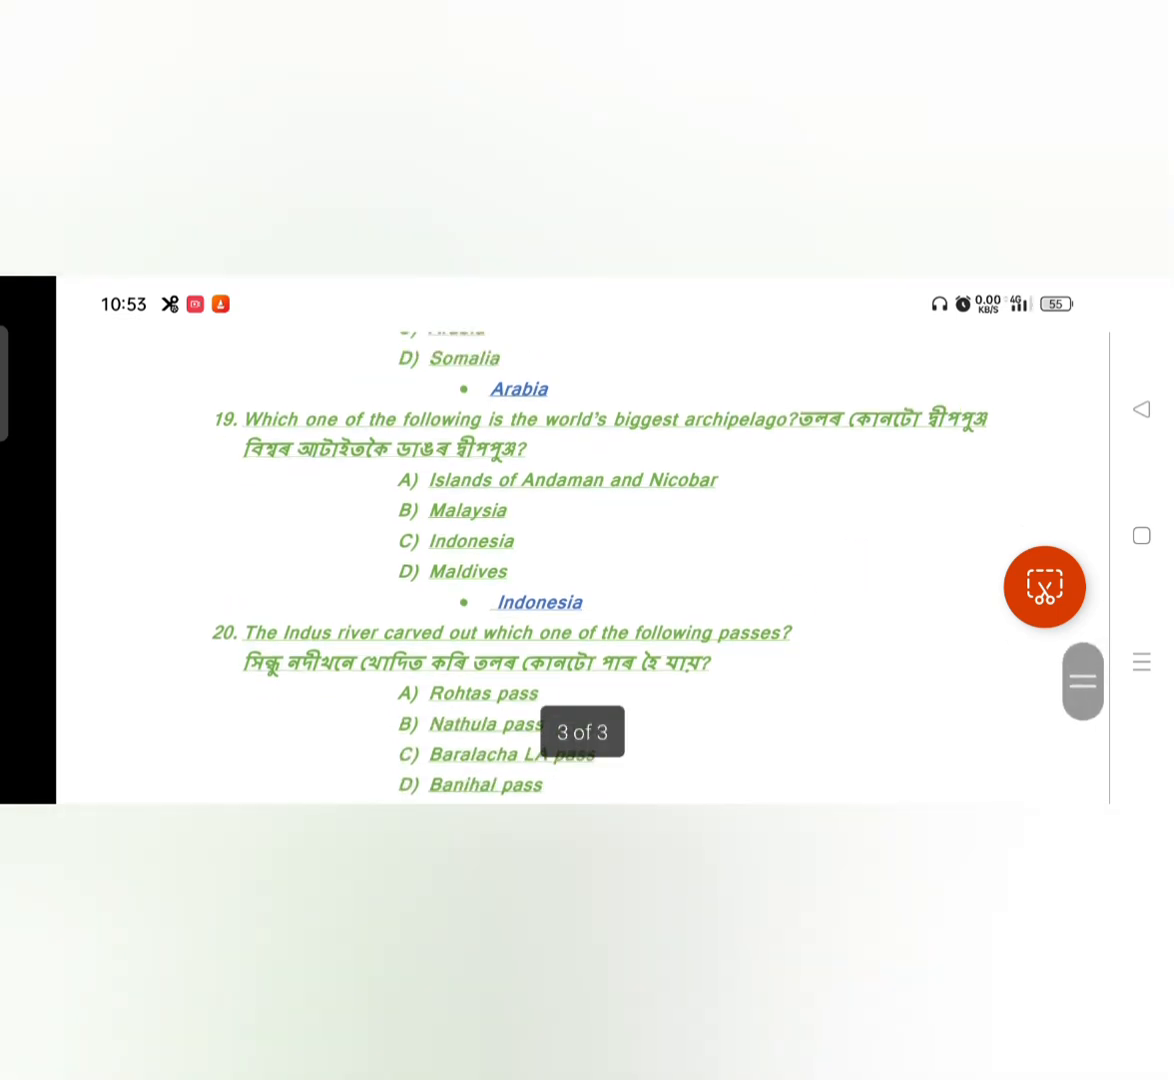
{"action": "left_click", "coordinate": [1044, 588]}
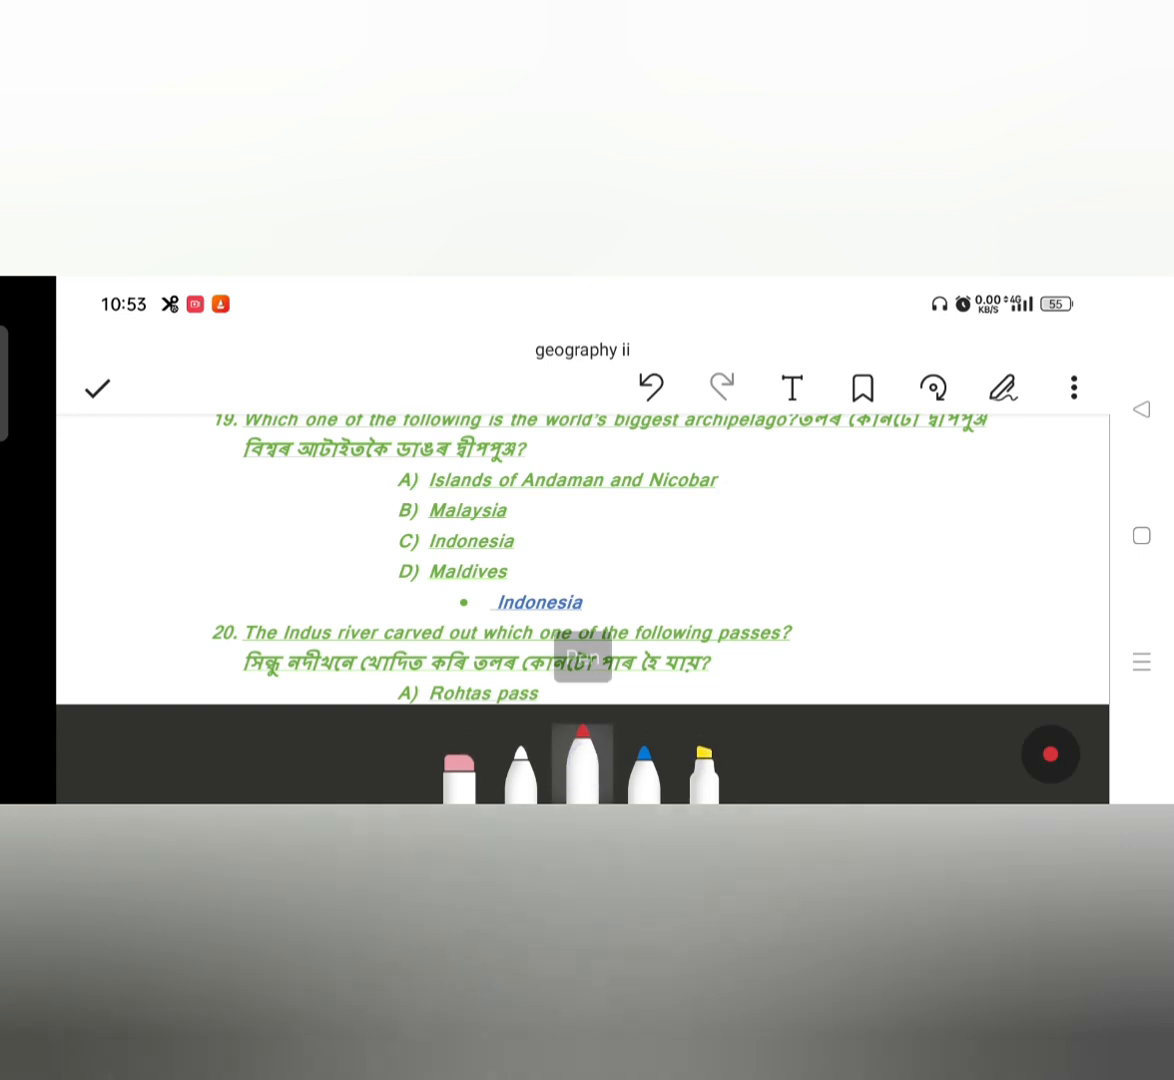